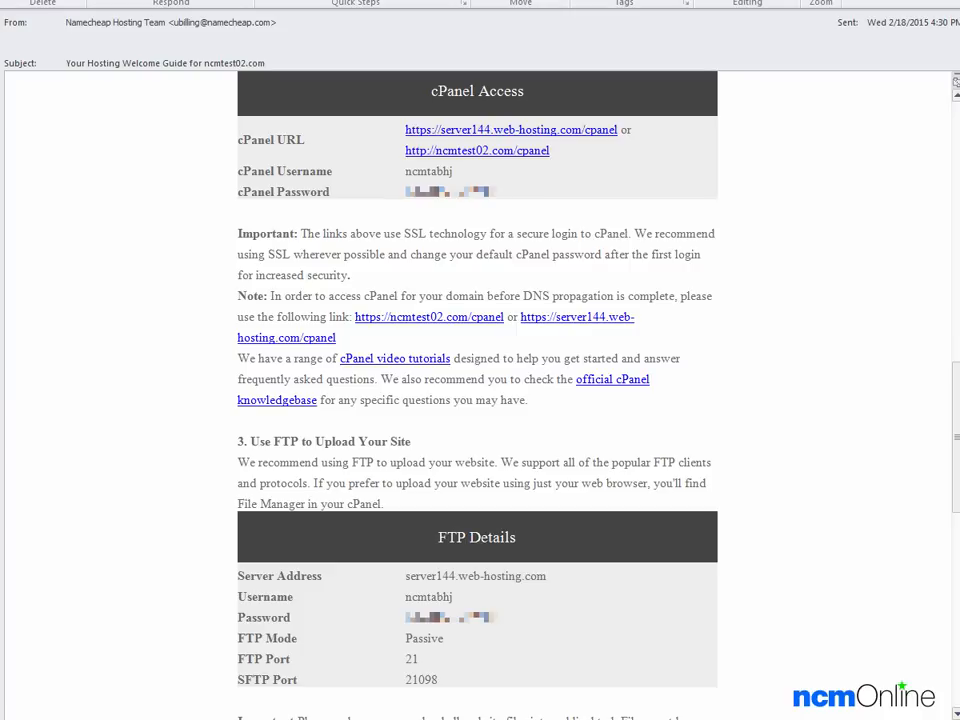
mouse_move(512, 164)
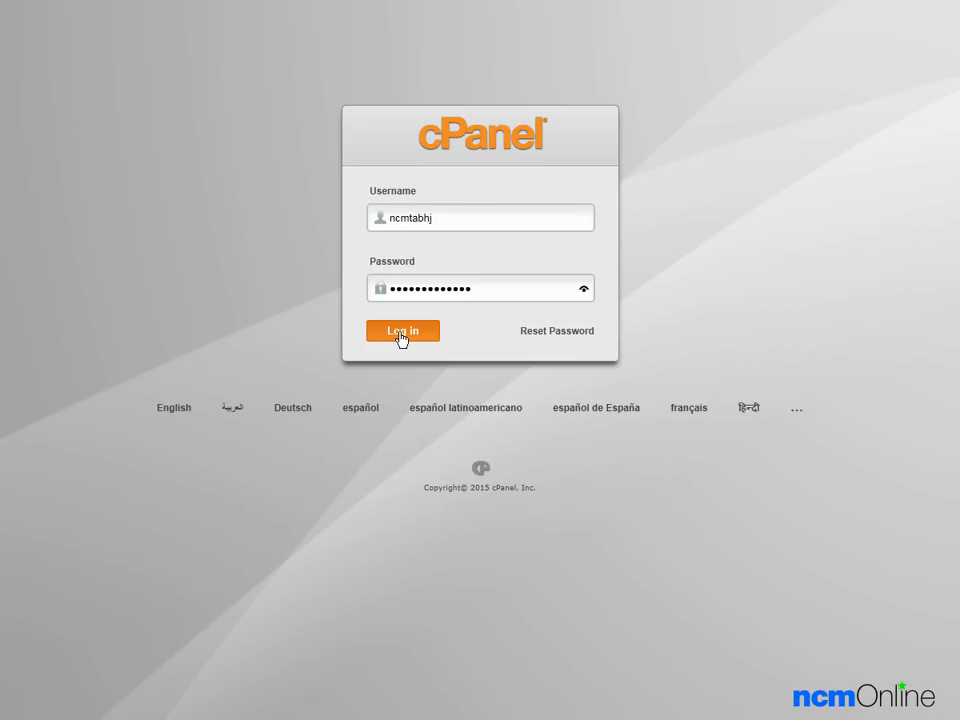
Step: Sign in to cPanel with the username and password from the welcome email
left_click(402, 330)
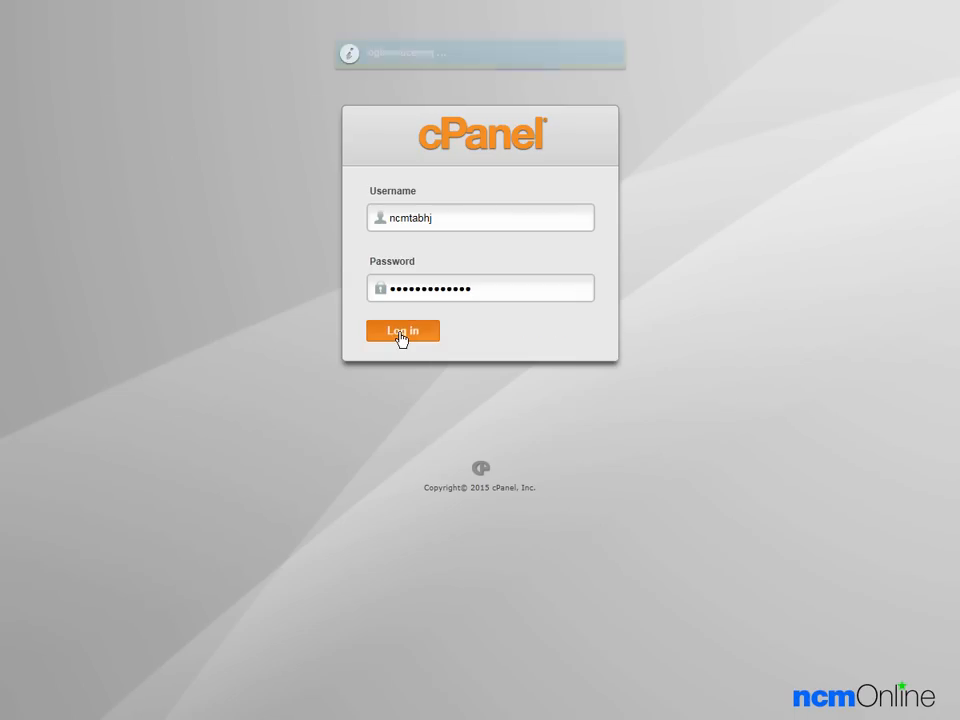
Step: Launch the Softaculous apps installer from the Software/Services section of the dashboard
left_click(402, 332)
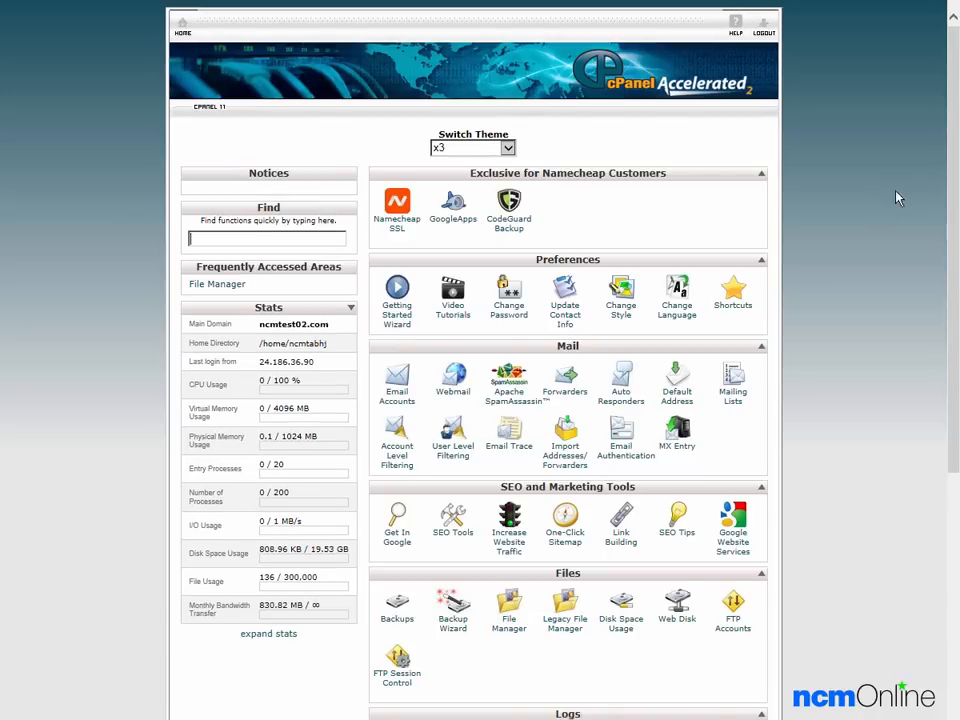
scroll("up", 3)
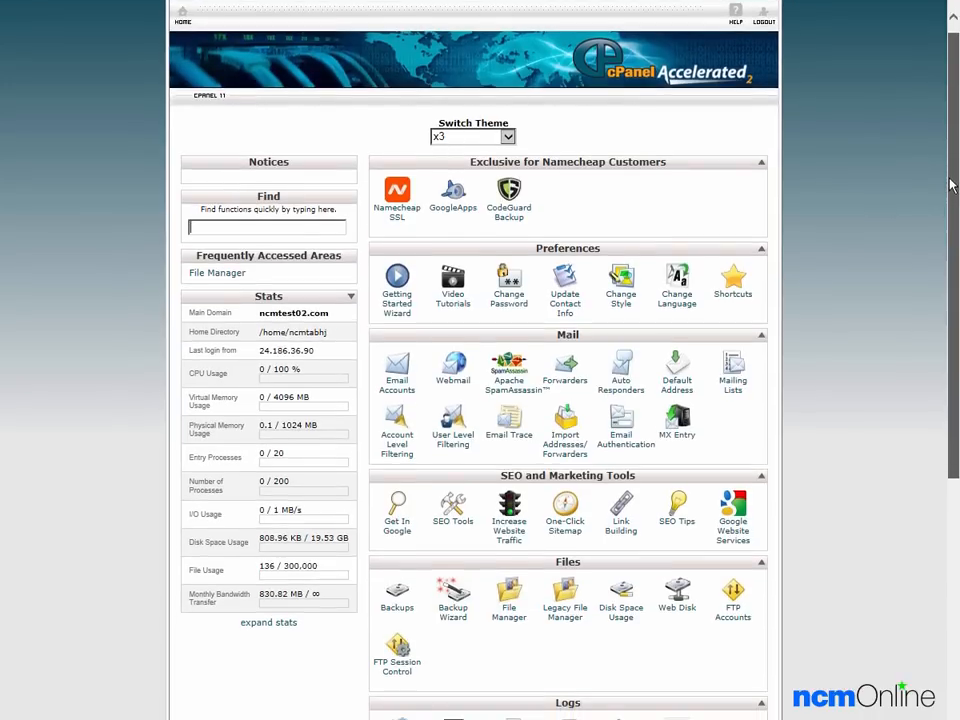
scroll("down", 3)
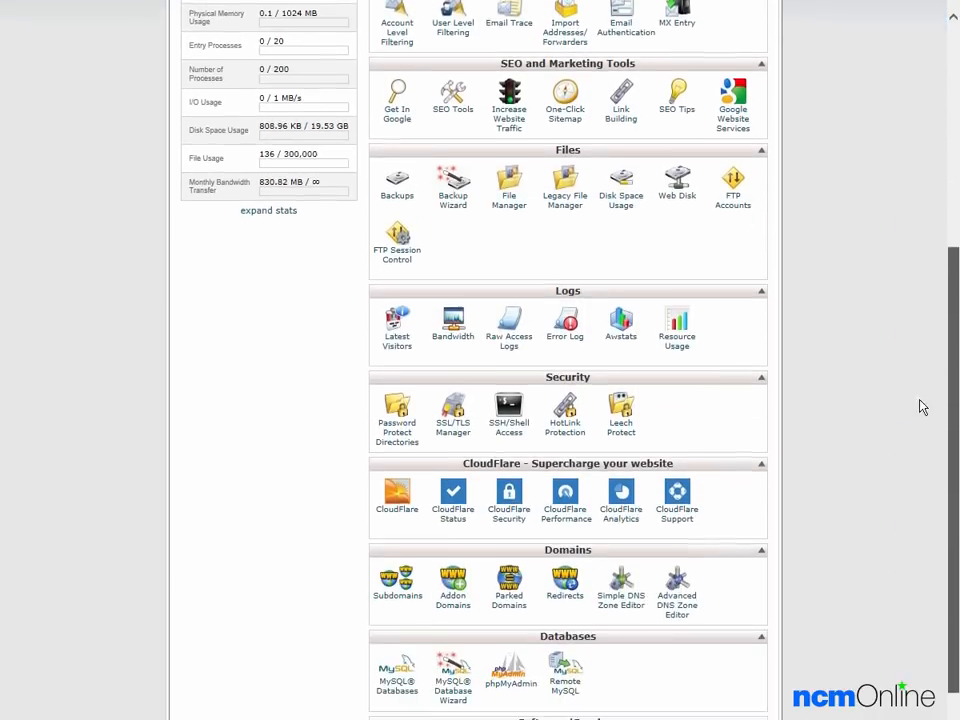
scroll("down", 3)
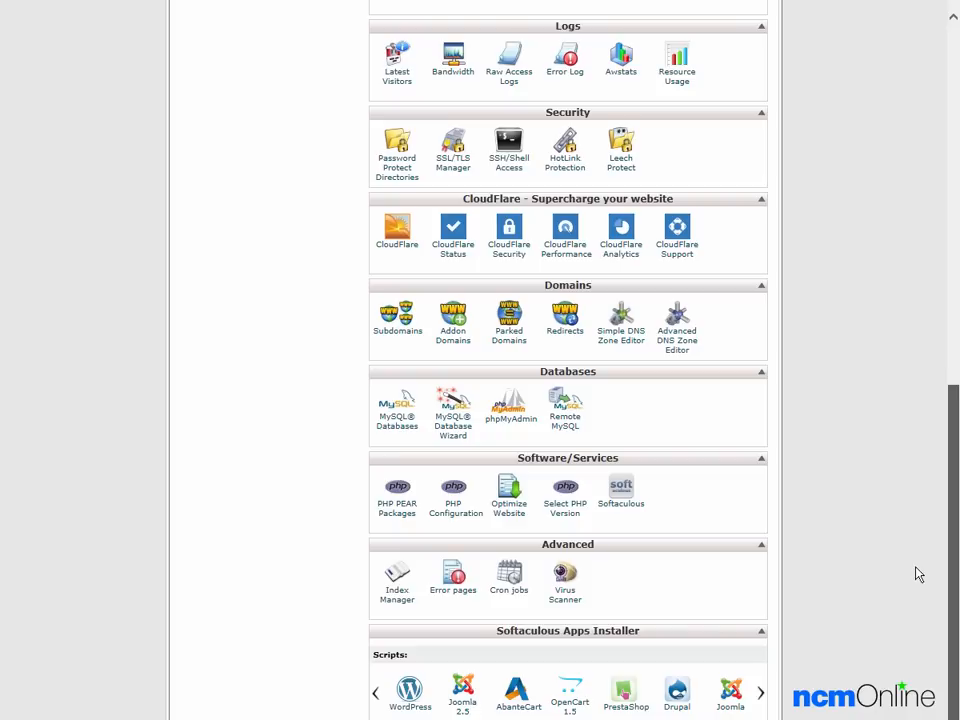
mouse_move(708, 516)
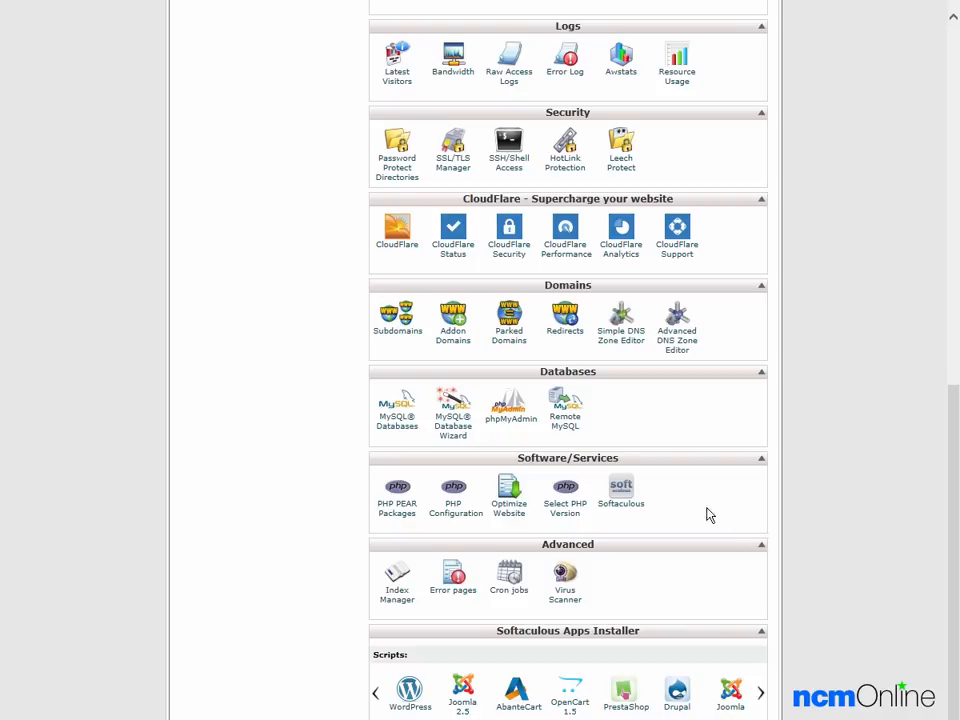
mouse_move(620, 490)
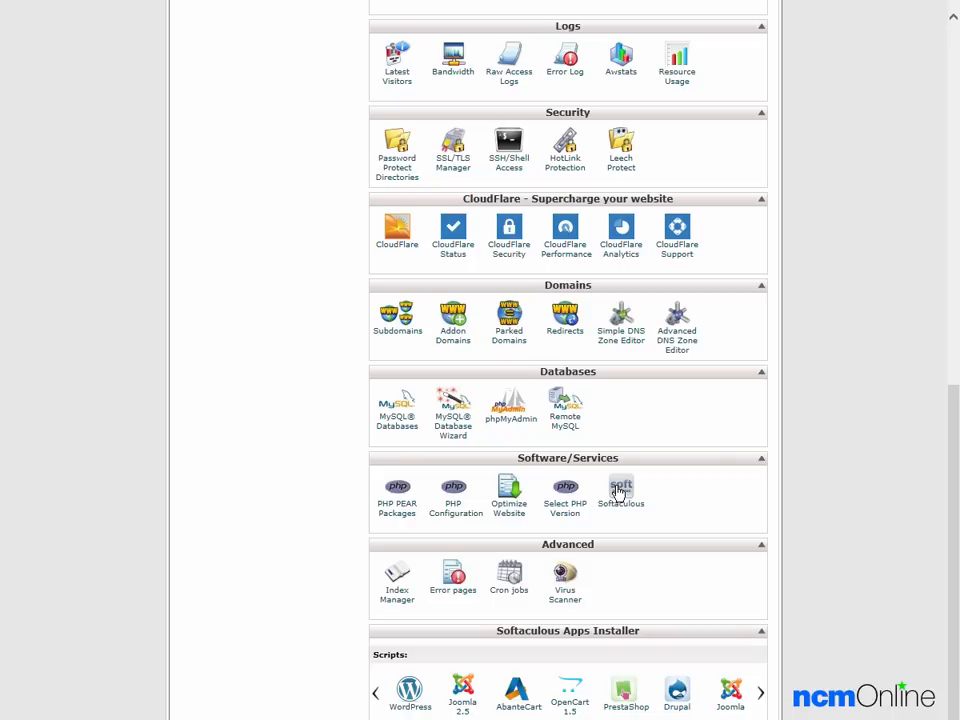
left_click(620, 490)
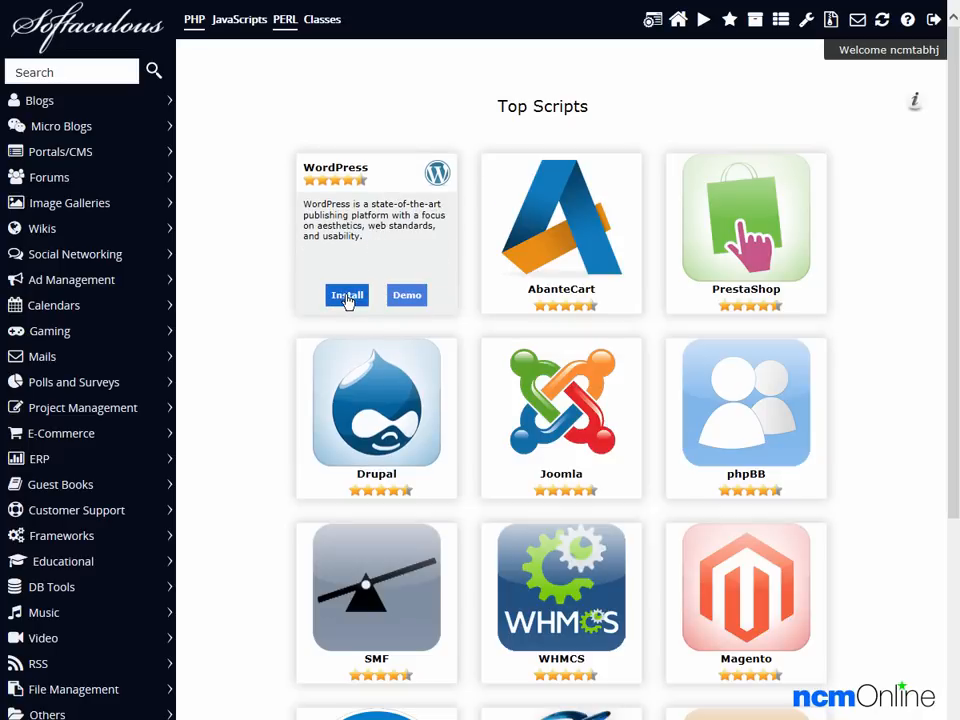
Step: Start a new WordPress installation from the Top Scripts list
left_click(346, 296)
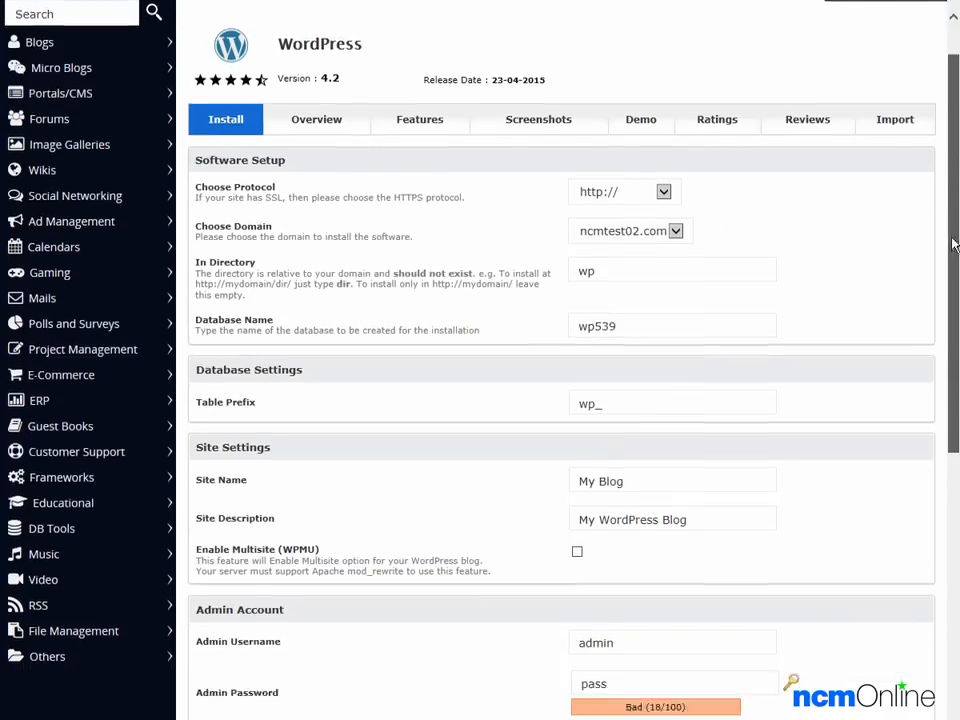
scroll("down", 3)
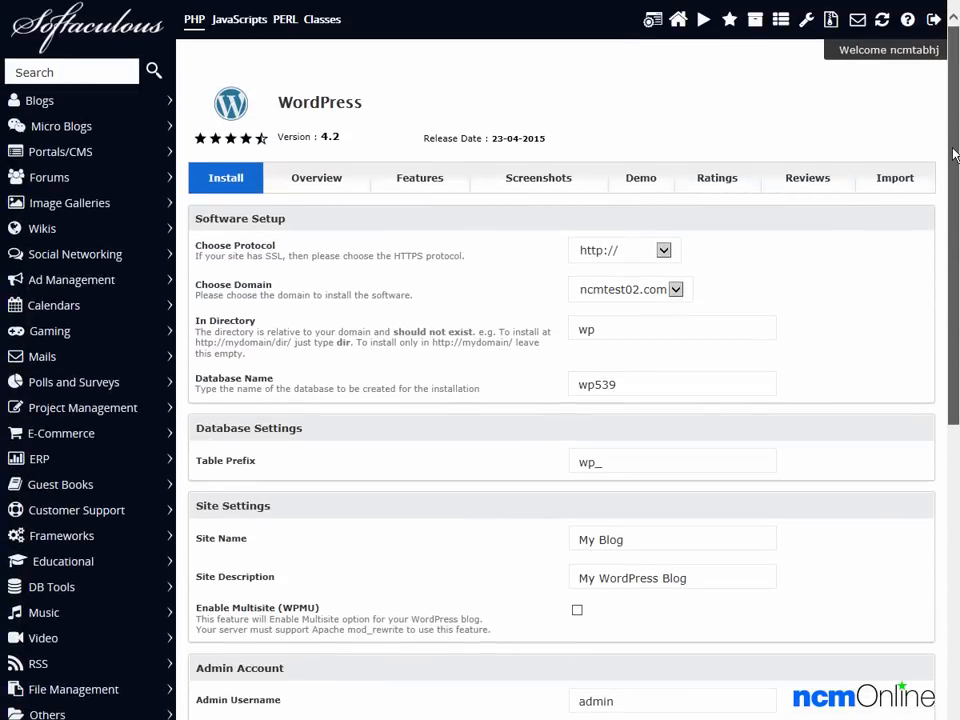
mouse_move(460, 236)
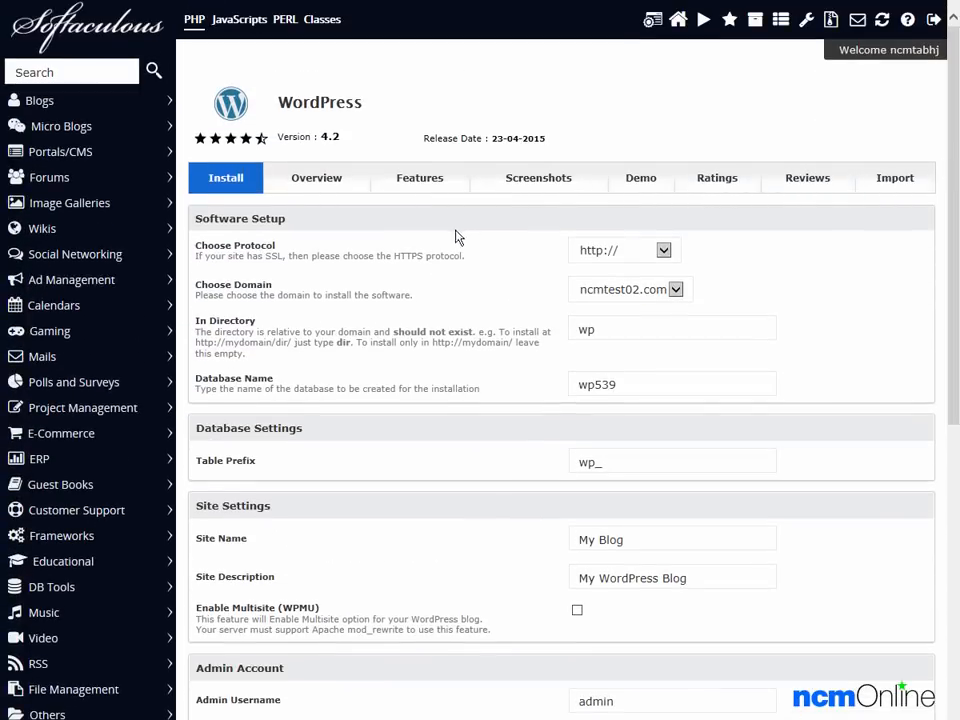
mouse_move(460, 274)
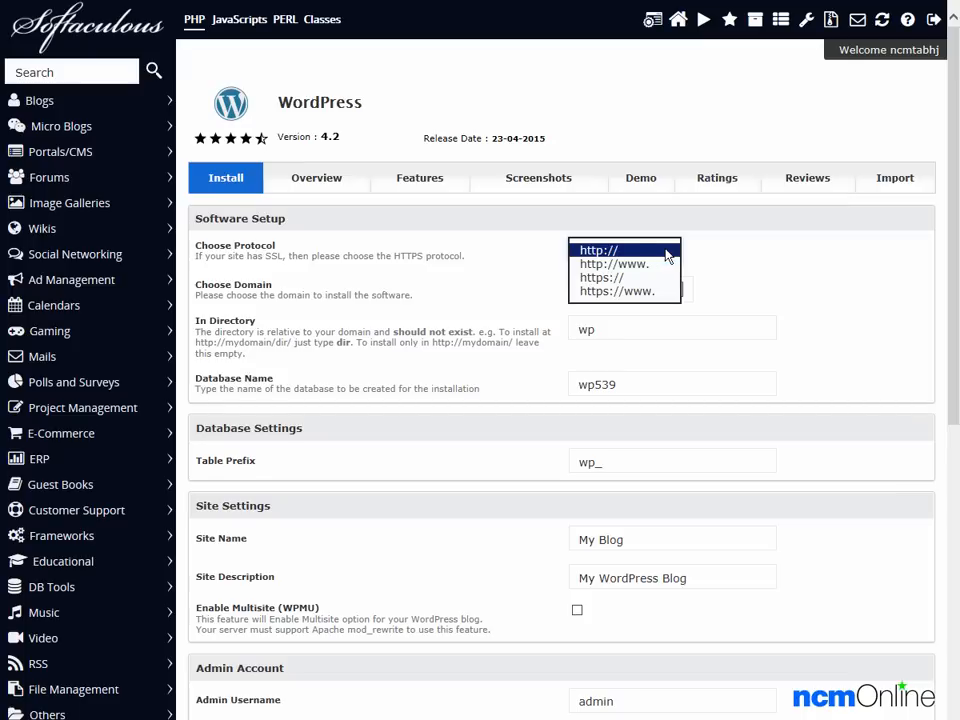
mouse_move(720, 260)
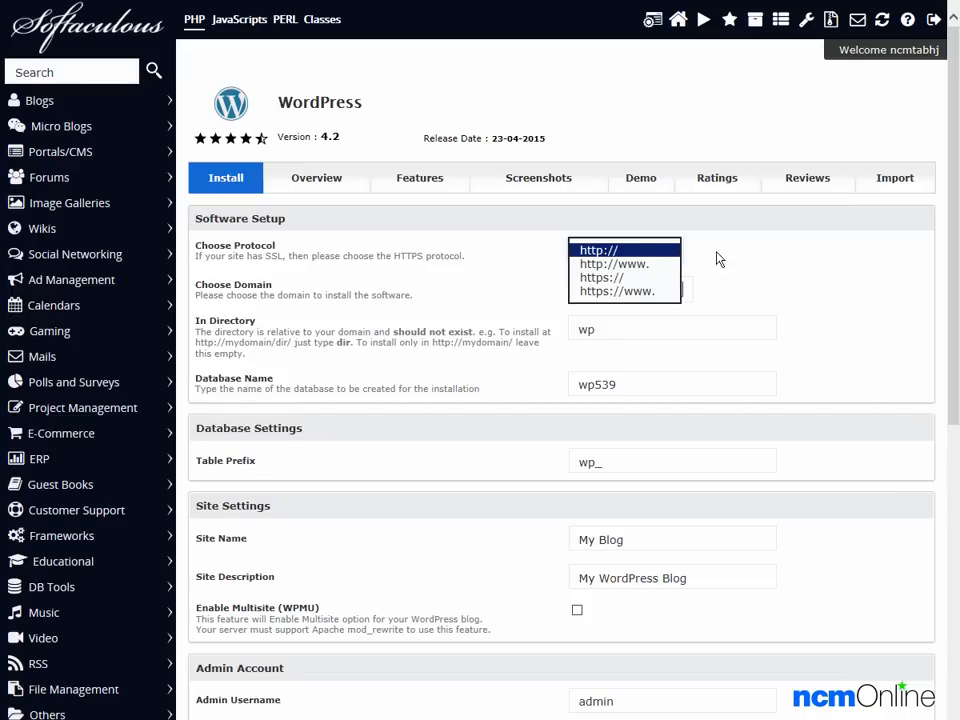
left_click(598, 248)
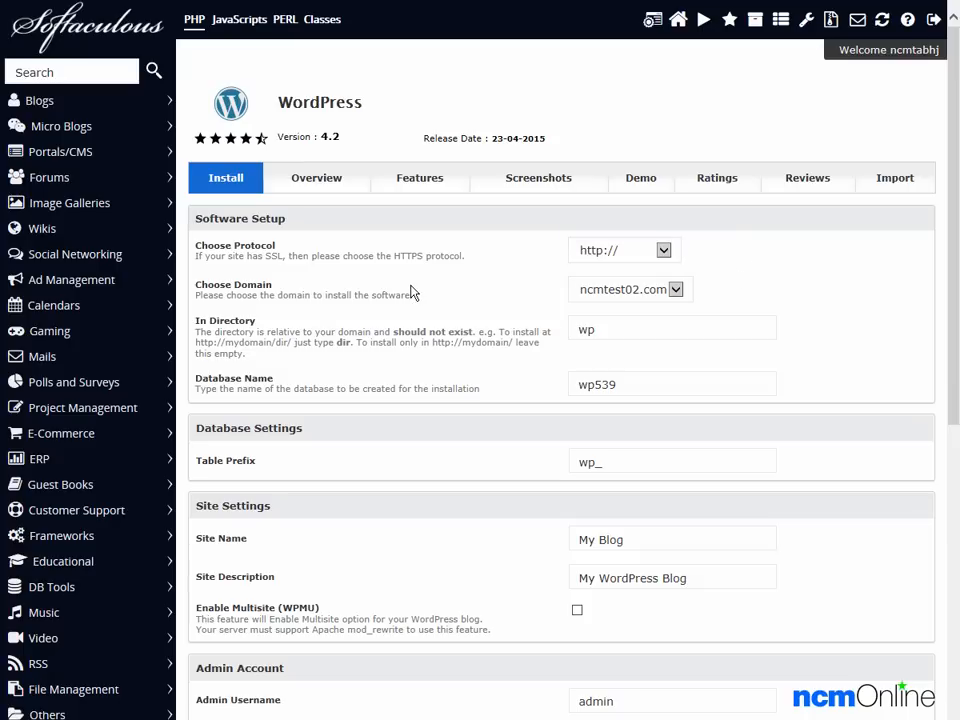
mouse_move(614, 310)
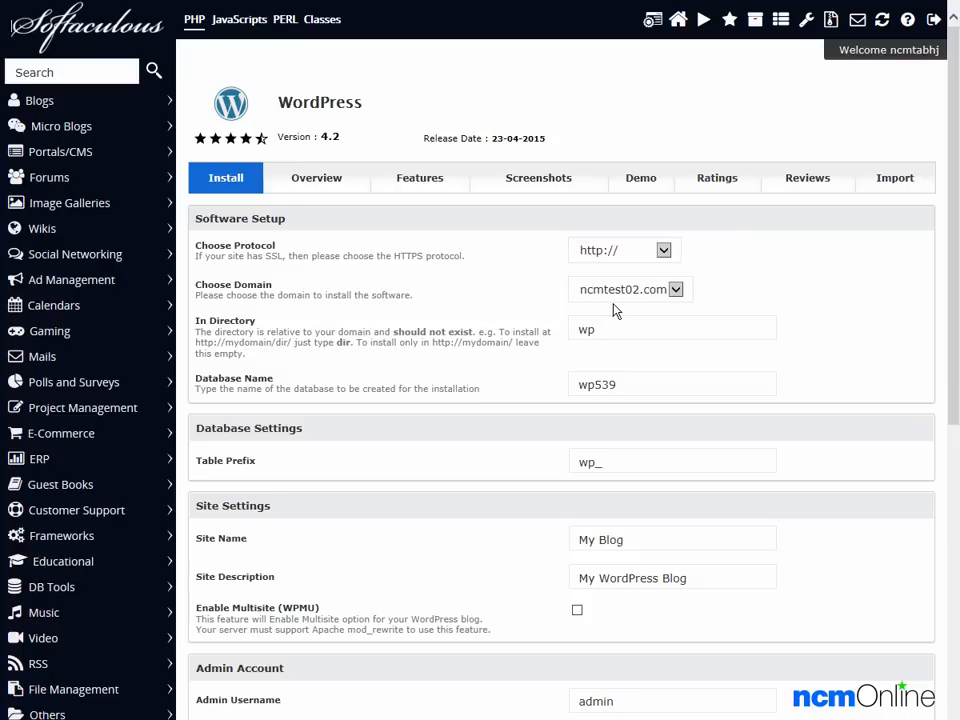
mouse_move(204, 320)
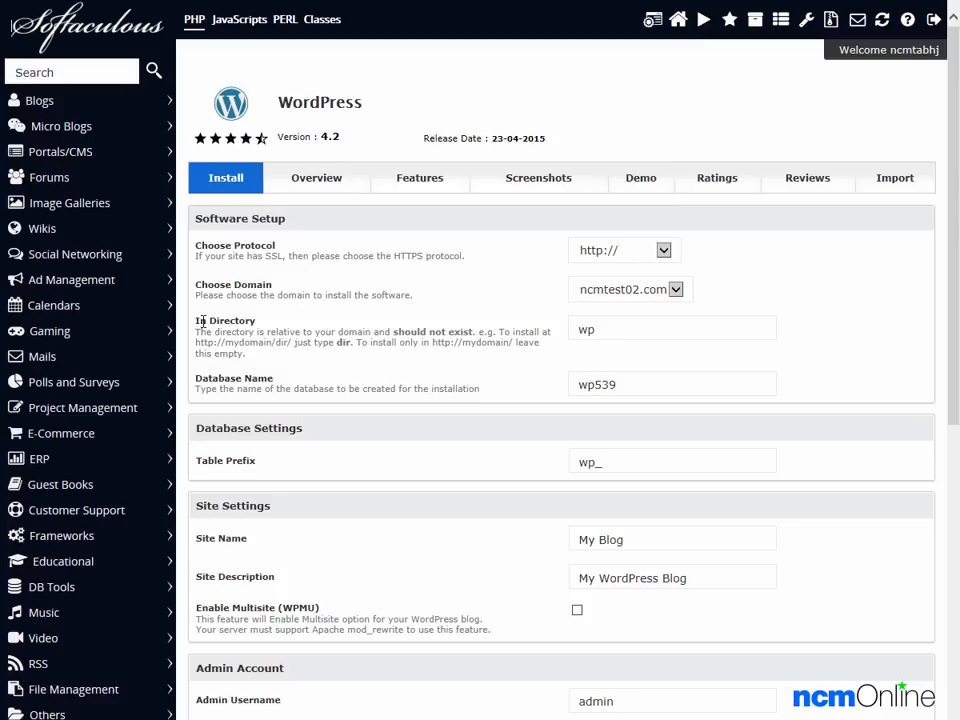
Step: Clear the 'wp' In Directory value so WordPress installs at the root of ncmtest02.com
left_click(672, 328)
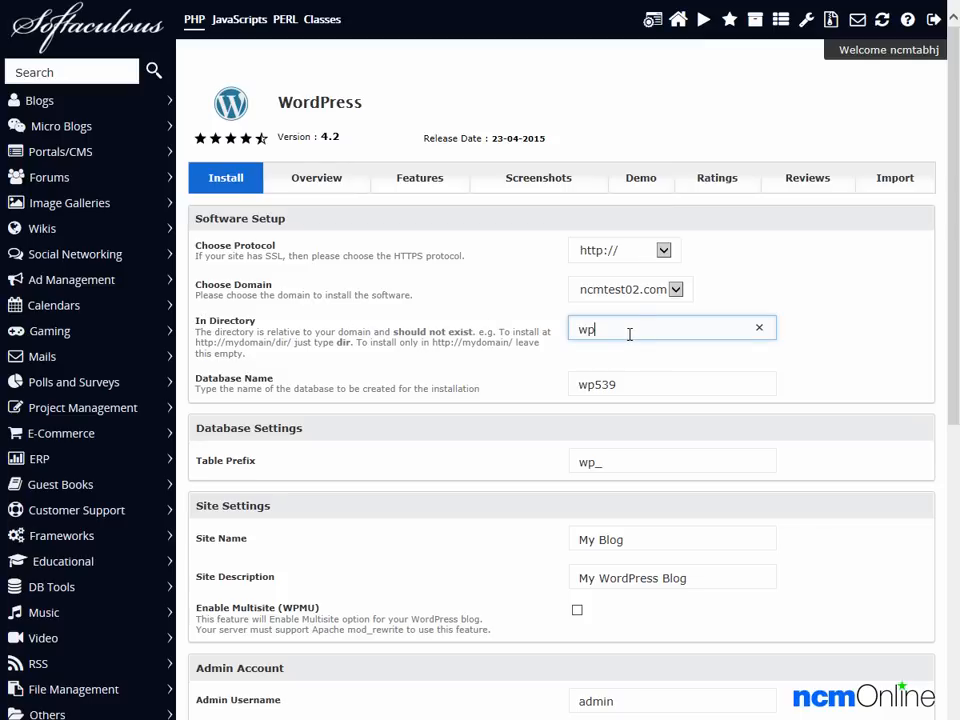
double_click(586, 328)
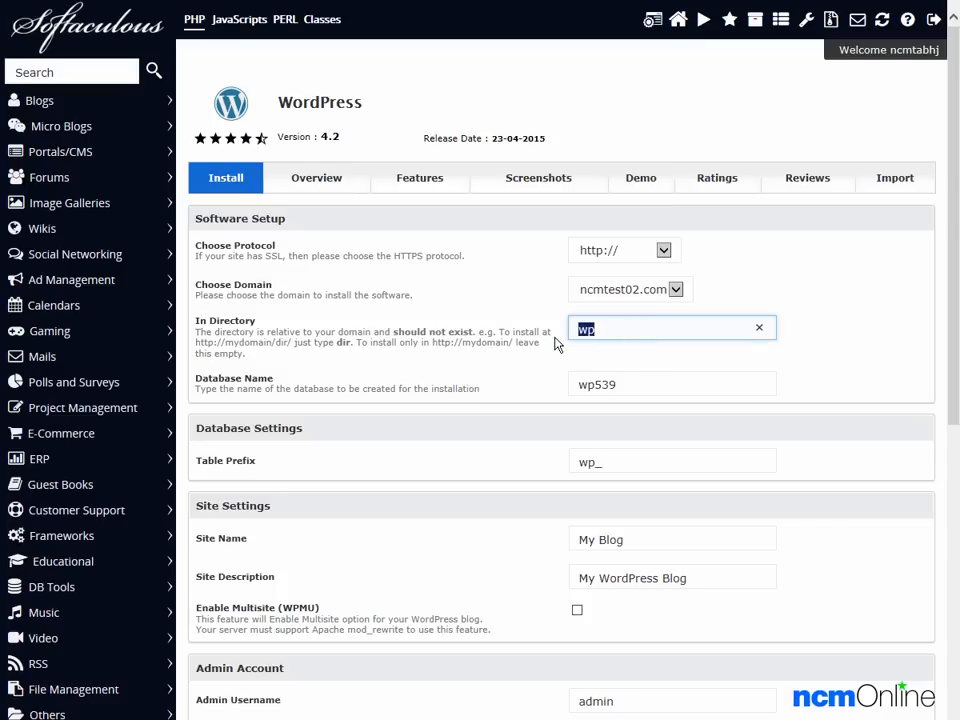
left_click(760, 328)
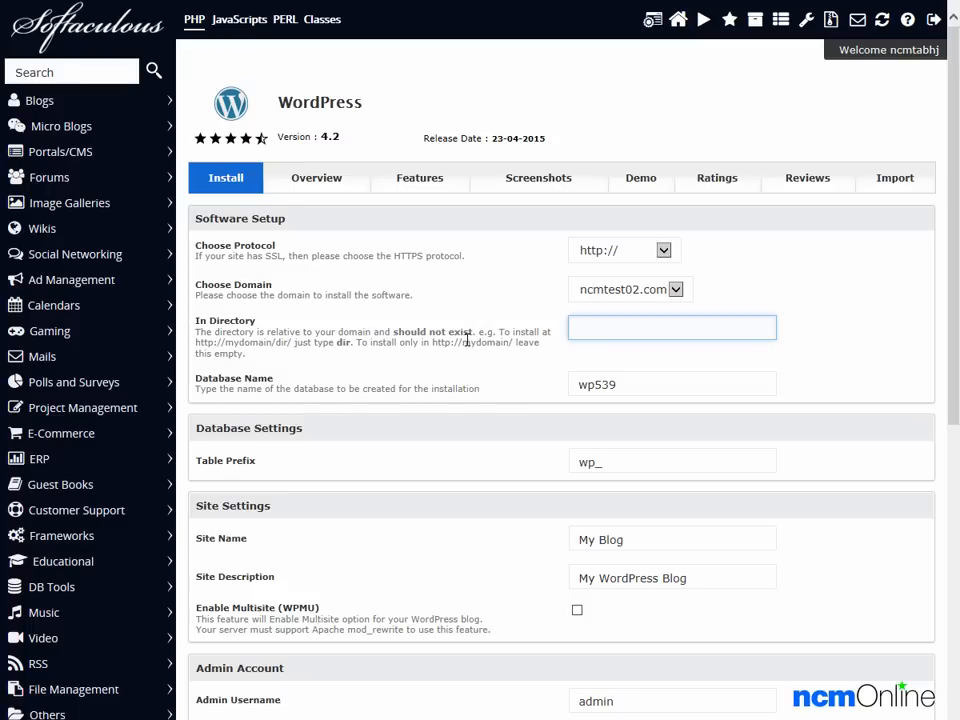
left_click(672, 328)
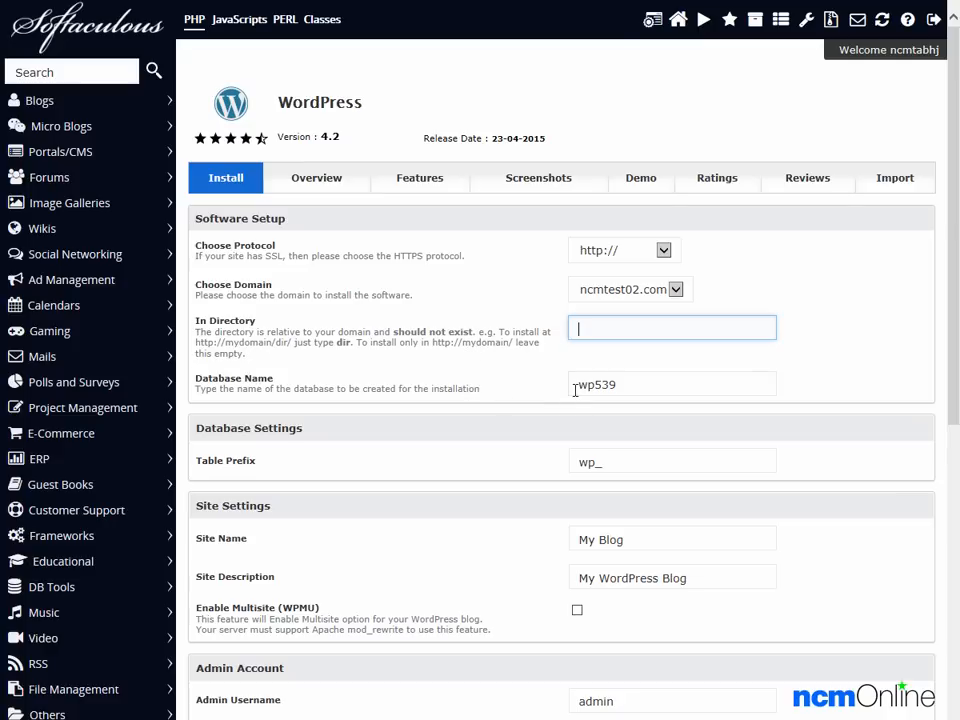
left_click(672, 384)
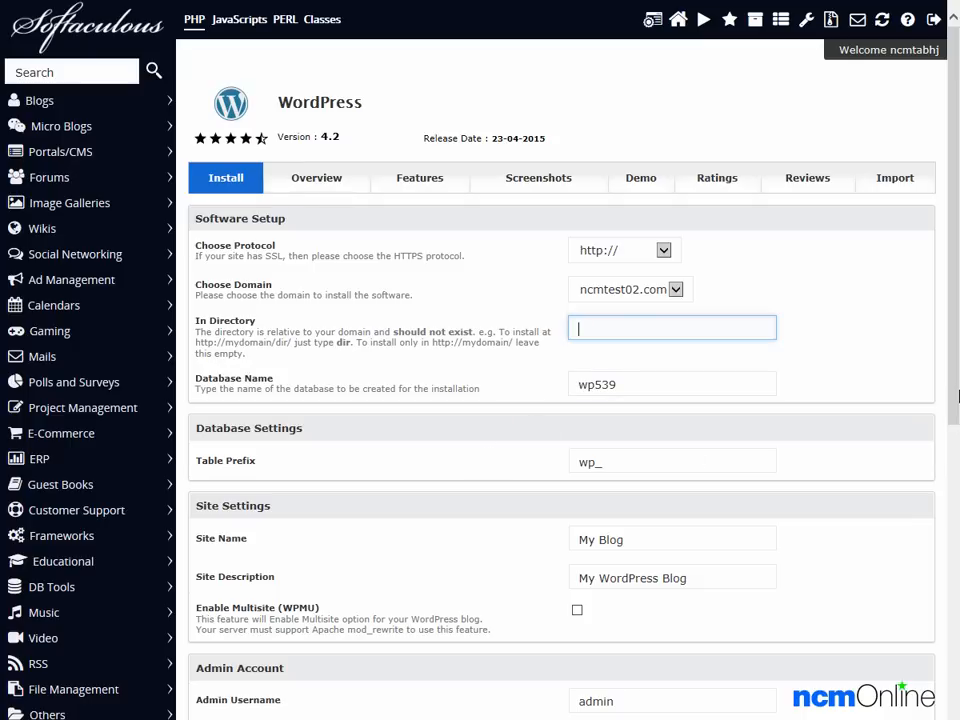
Step: Name the site 'NCM Test Site' with description 'Test site for Namecheap'
scroll("down", 3)
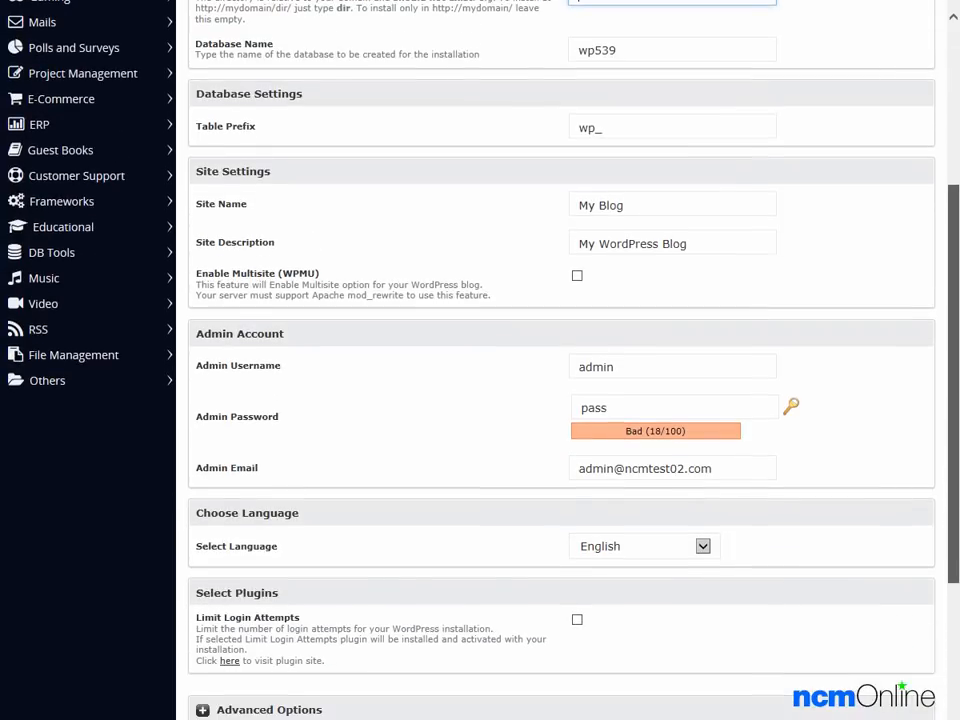
left_click(672, 204)
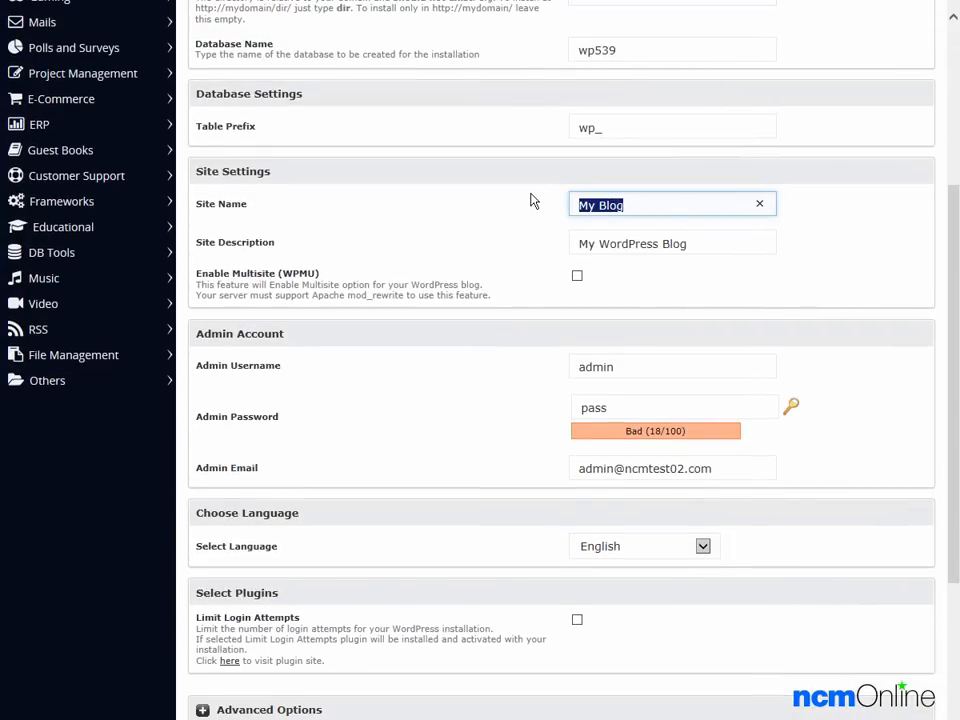
type("NCM Test Site")
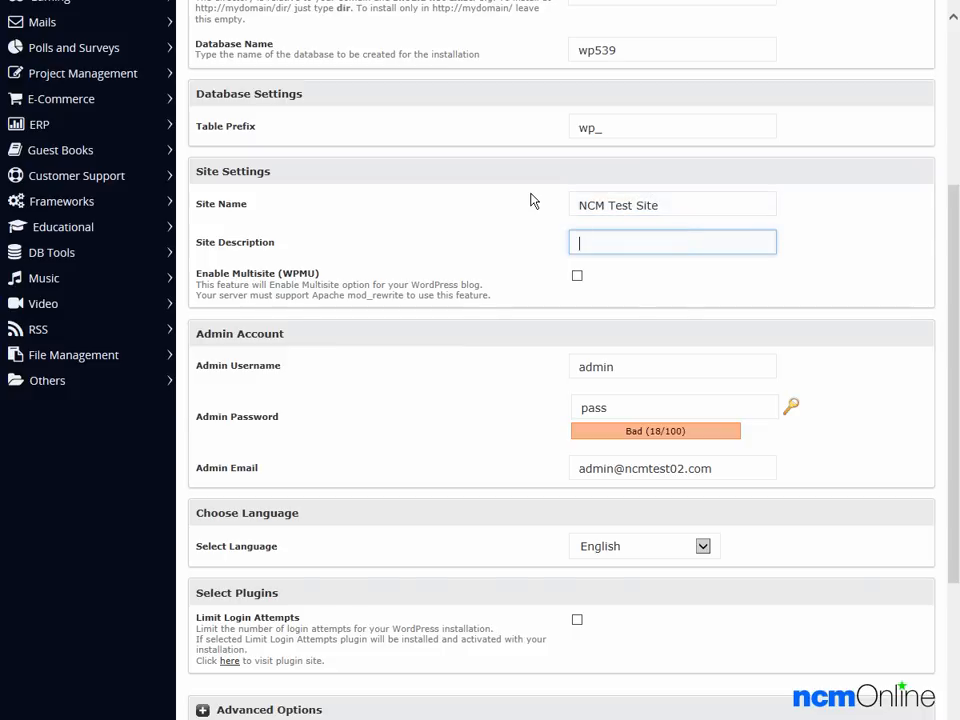
type("Test sit")
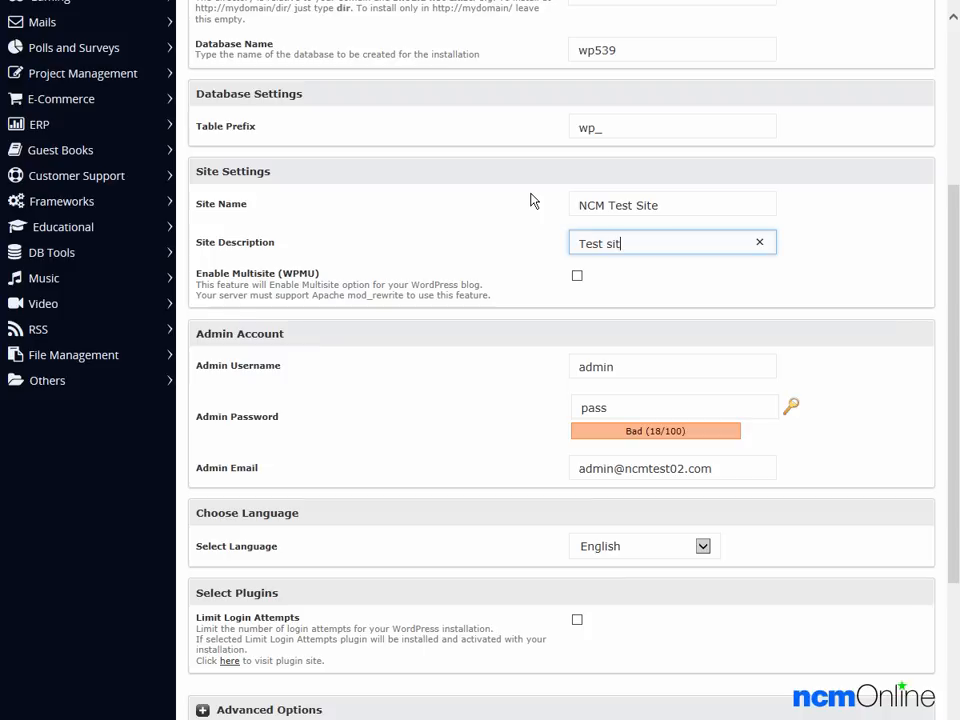
type("e for N")
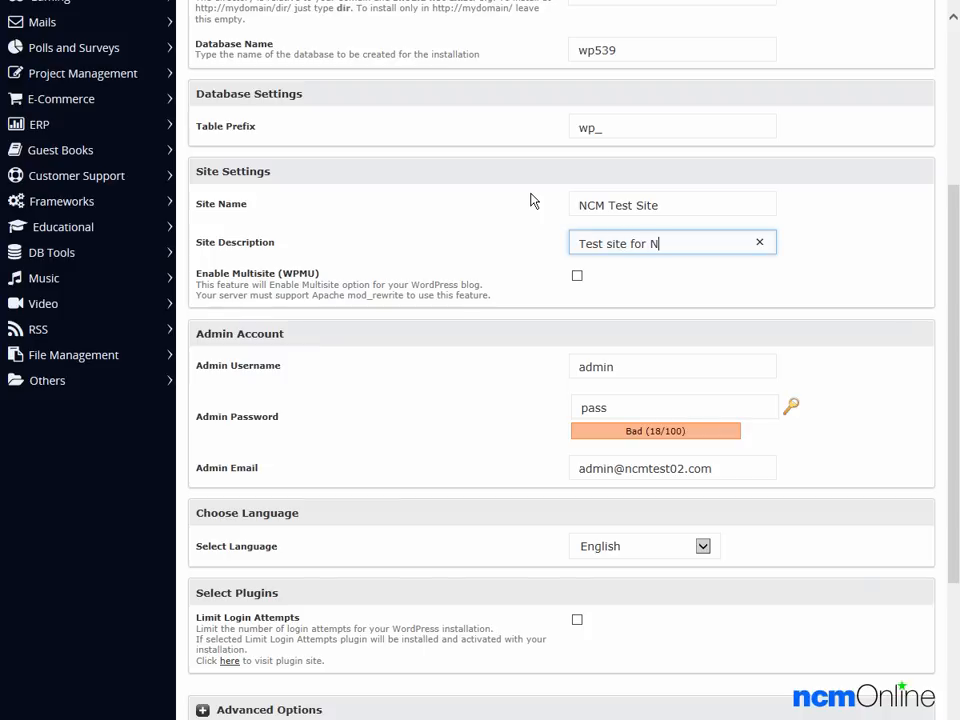
type("amecheap")
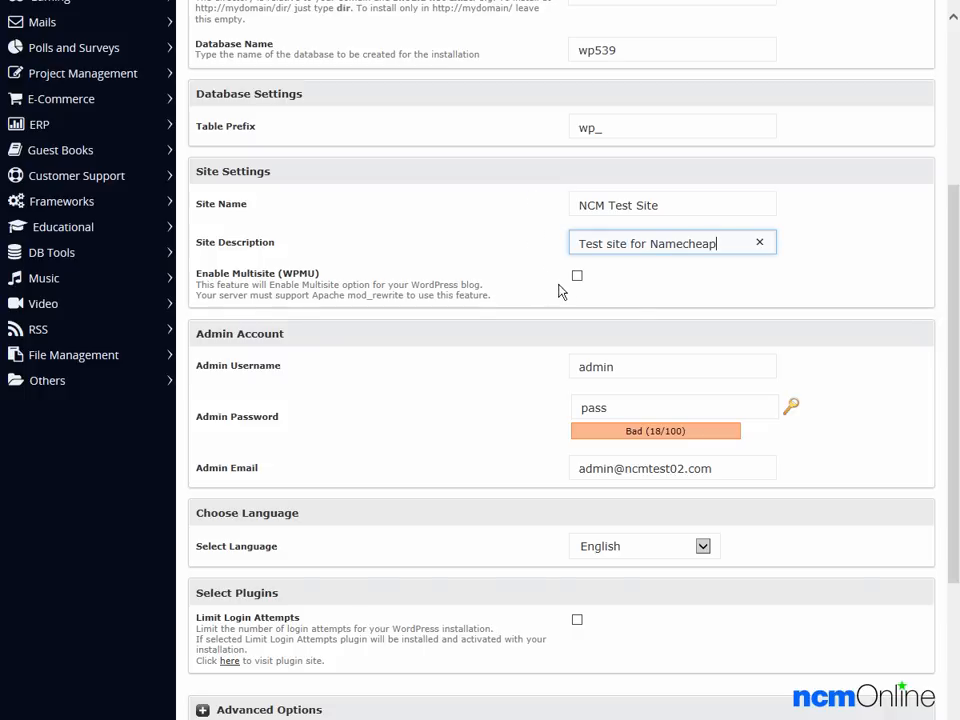
mouse_move(576, 292)
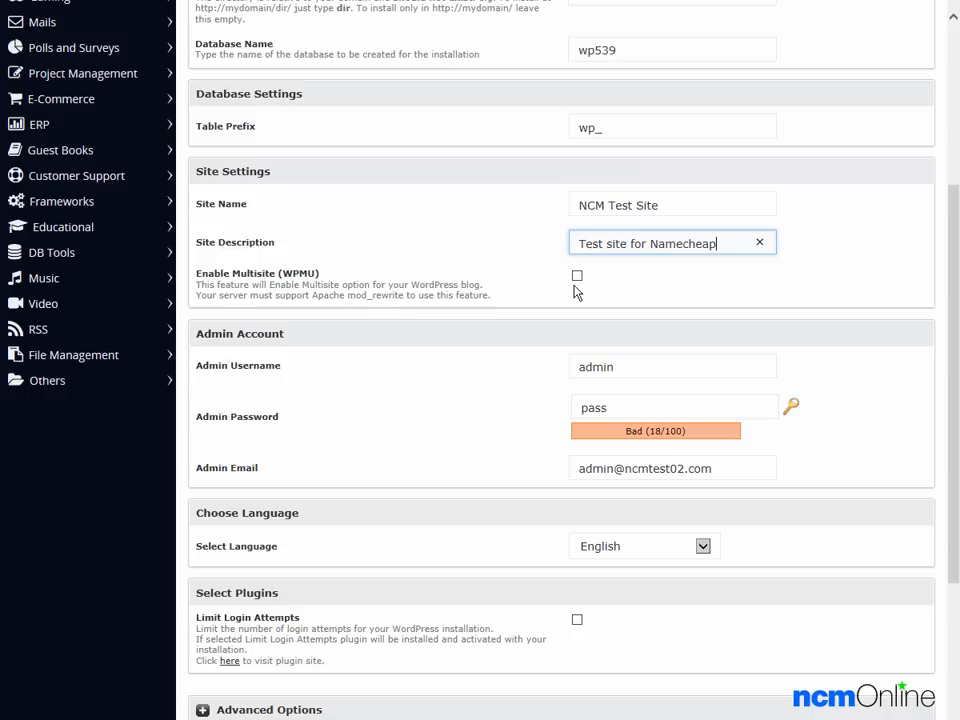
mouse_move(280, 356)
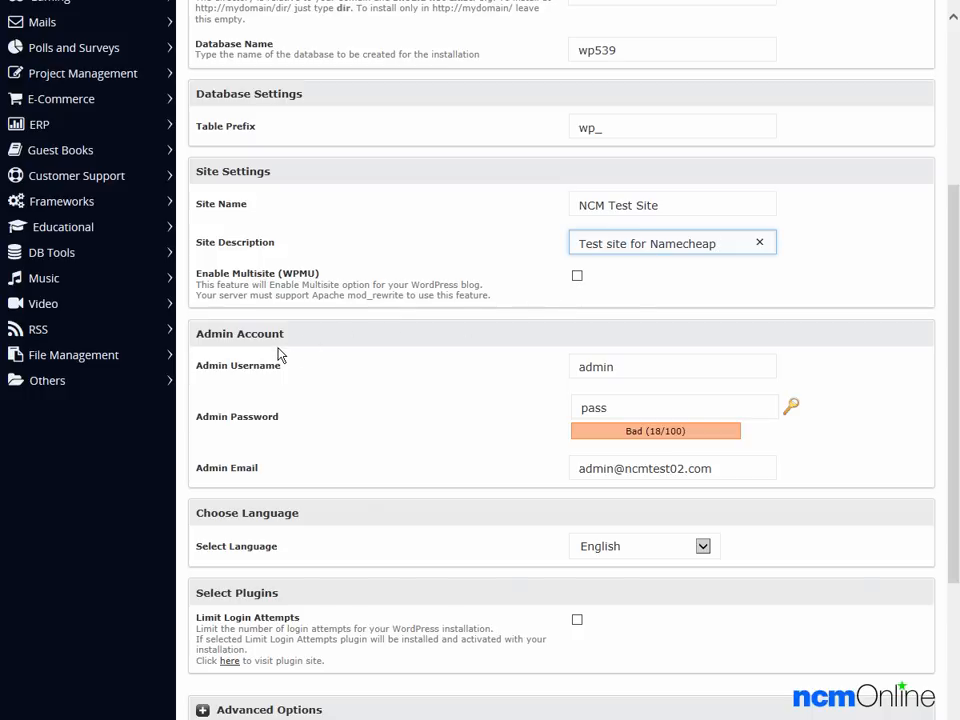
Step: Replace the admin password with a pasted strong one
left_click(672, 366)
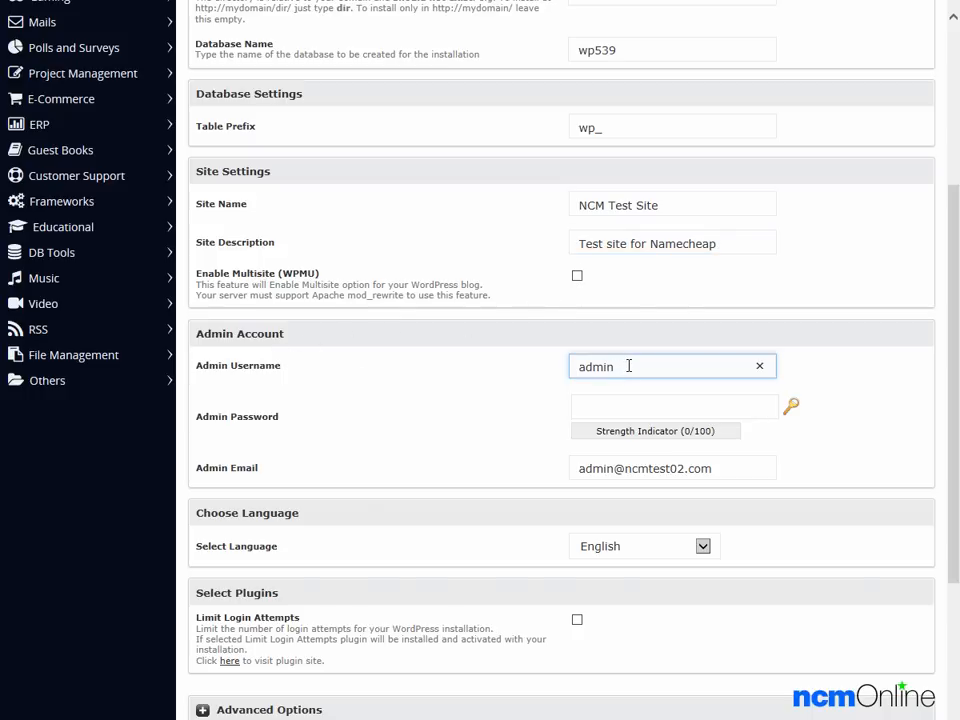
mouse_move(536, 408)
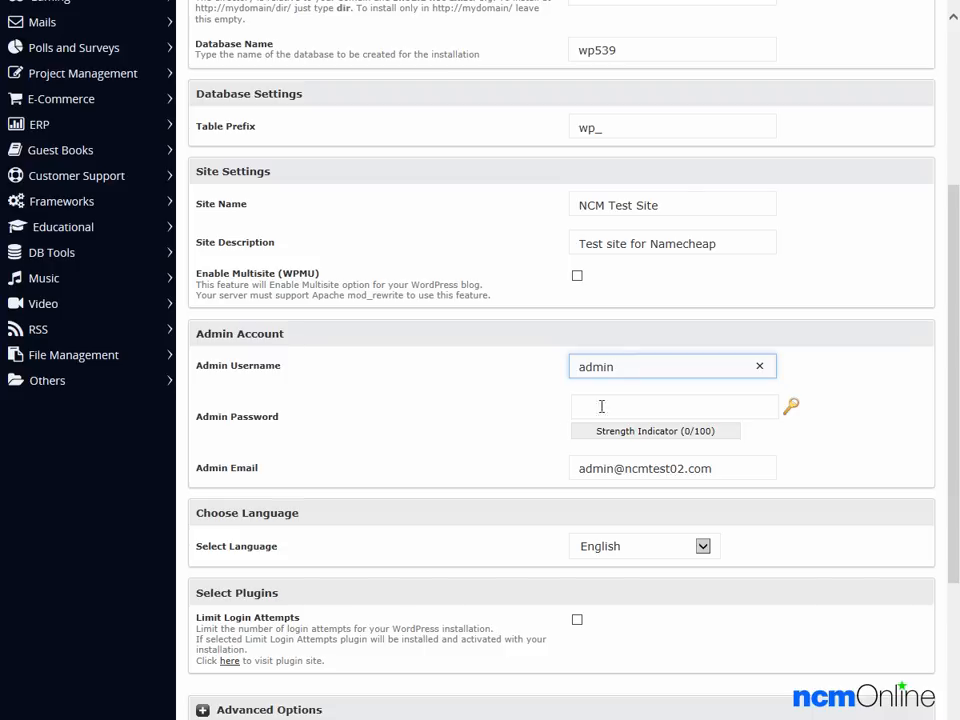
right_click(672, 406)
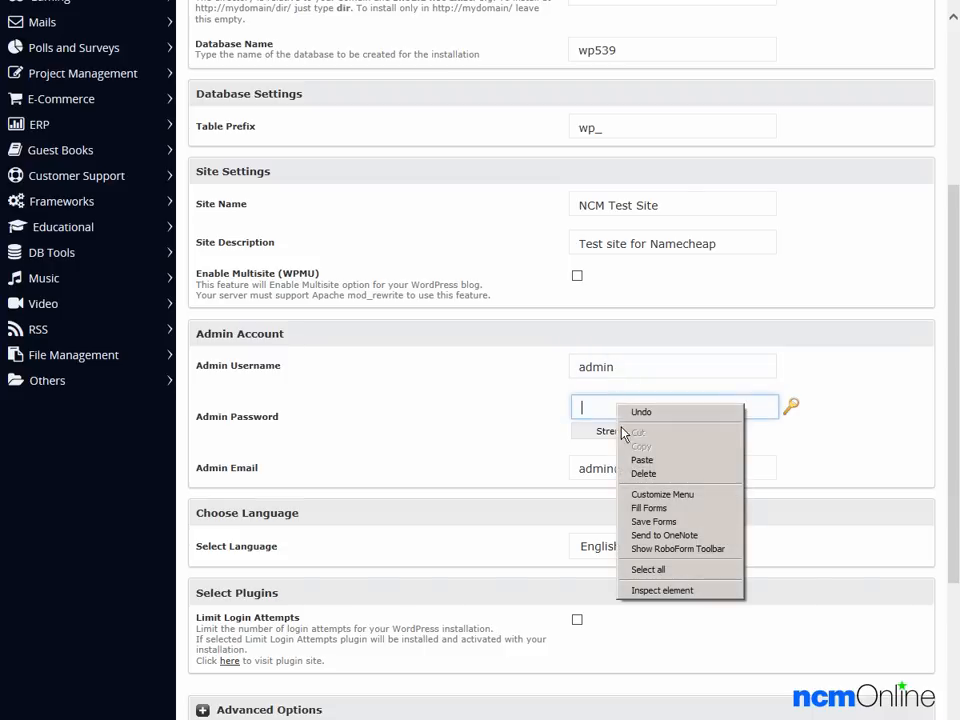
mouse_move(640, 460)
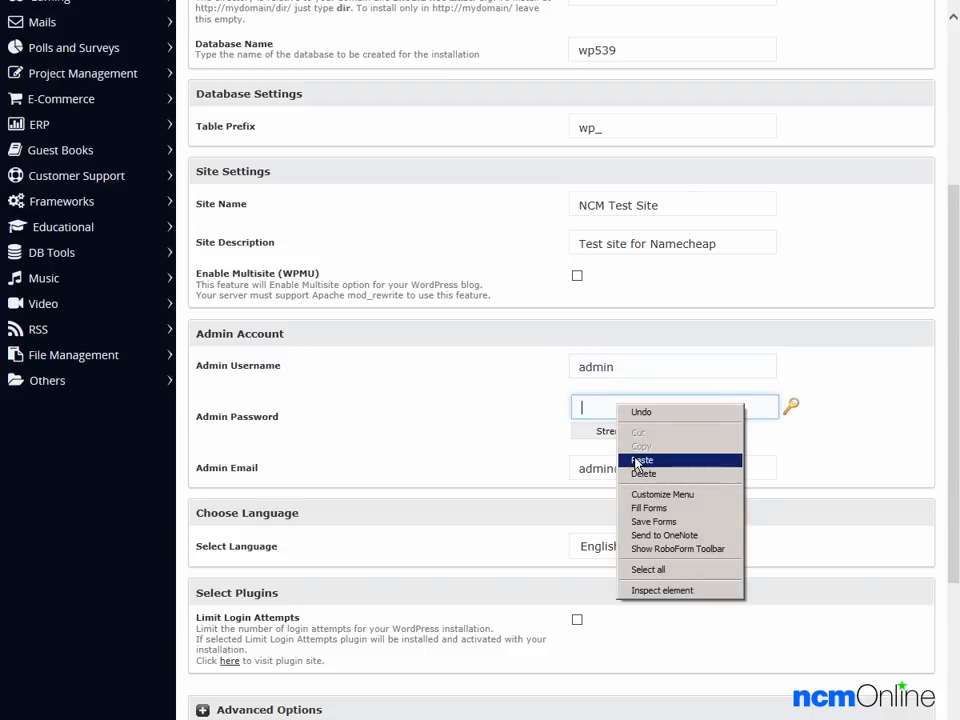
left_click(642, 460)
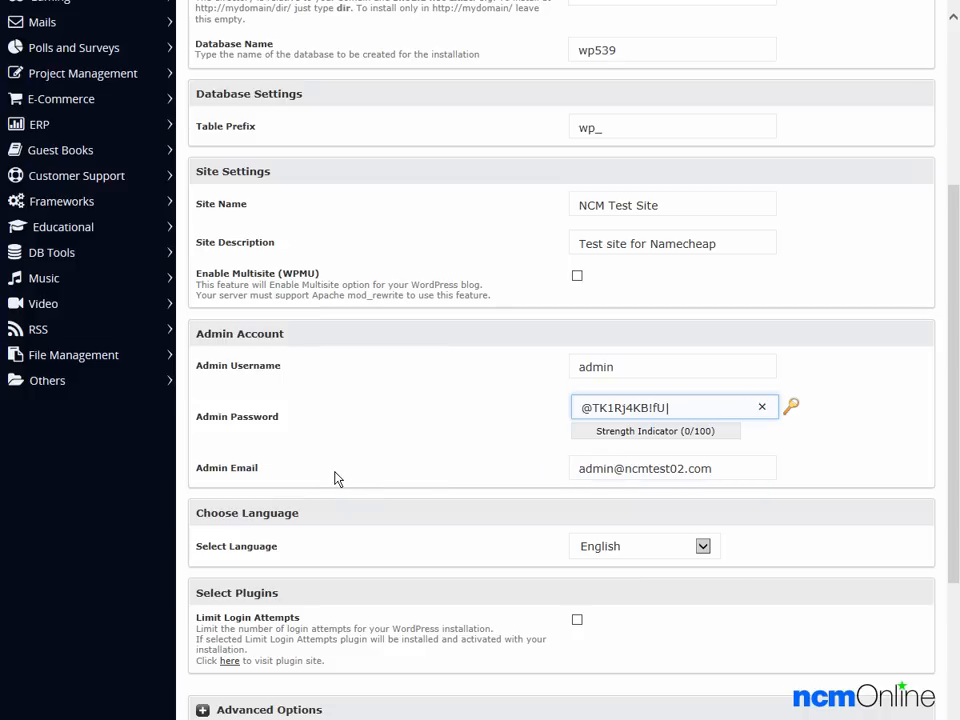
left_click(672, 468)
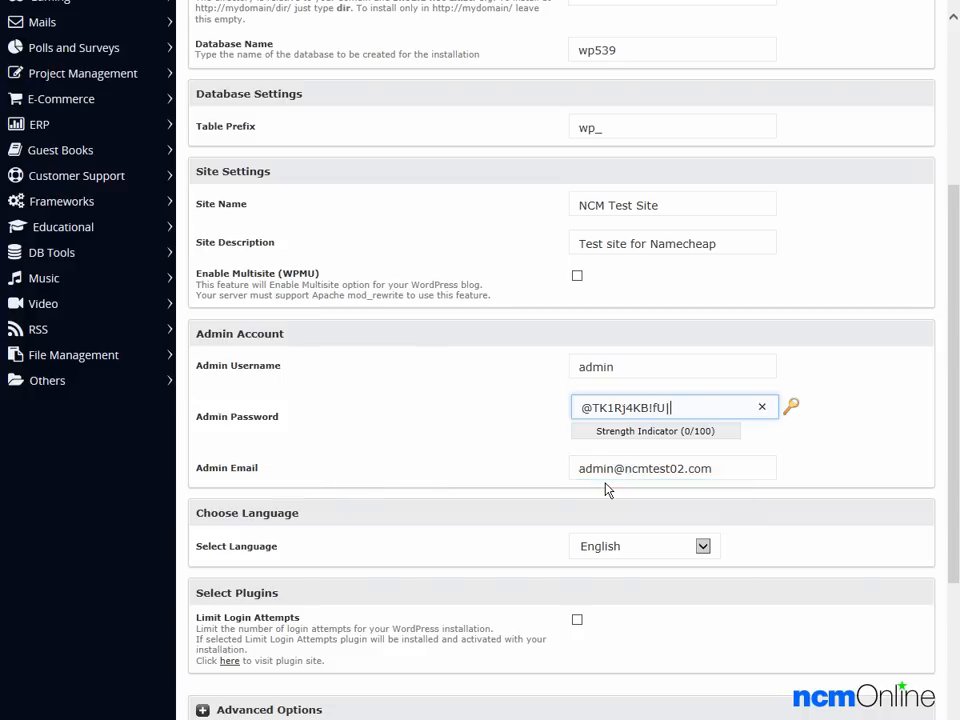
mouse_move(406, 550)
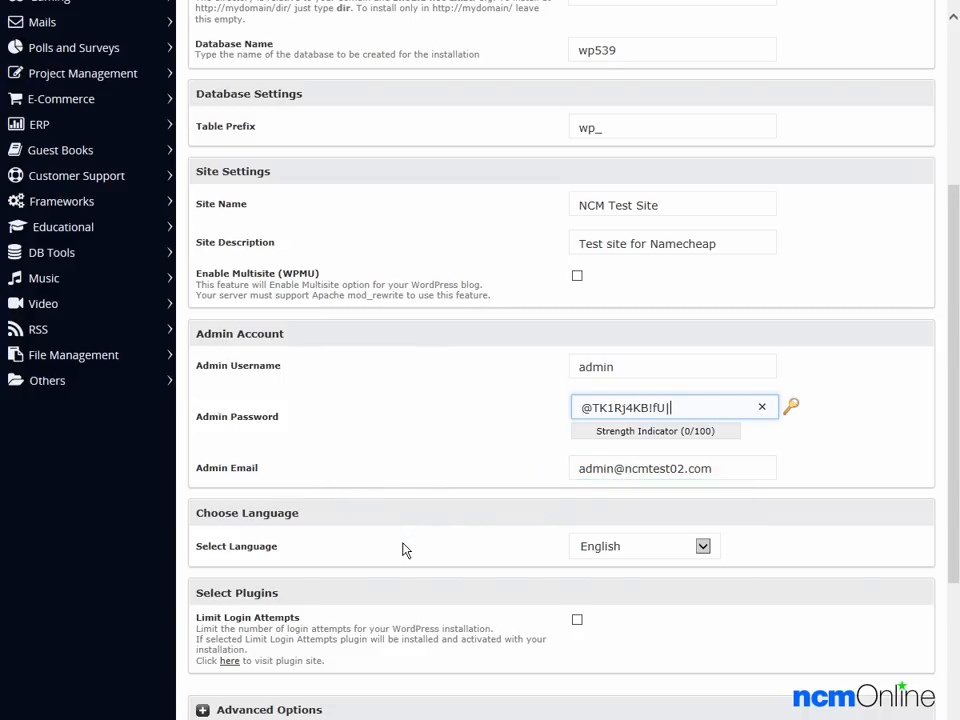
mouse_move(456, 624)
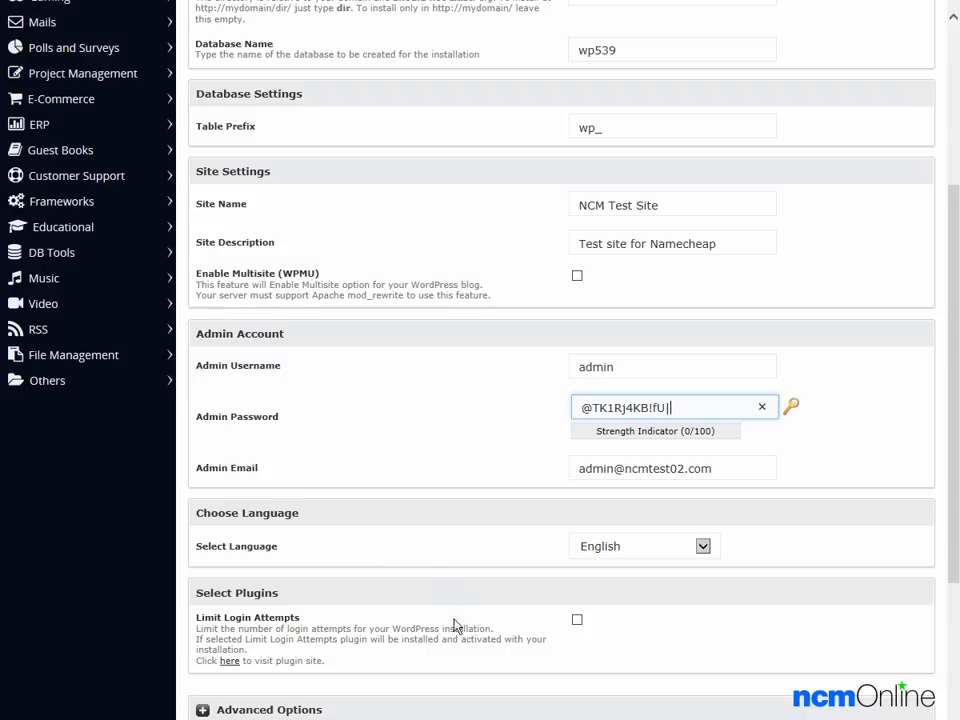
mouse_move(372, 638)
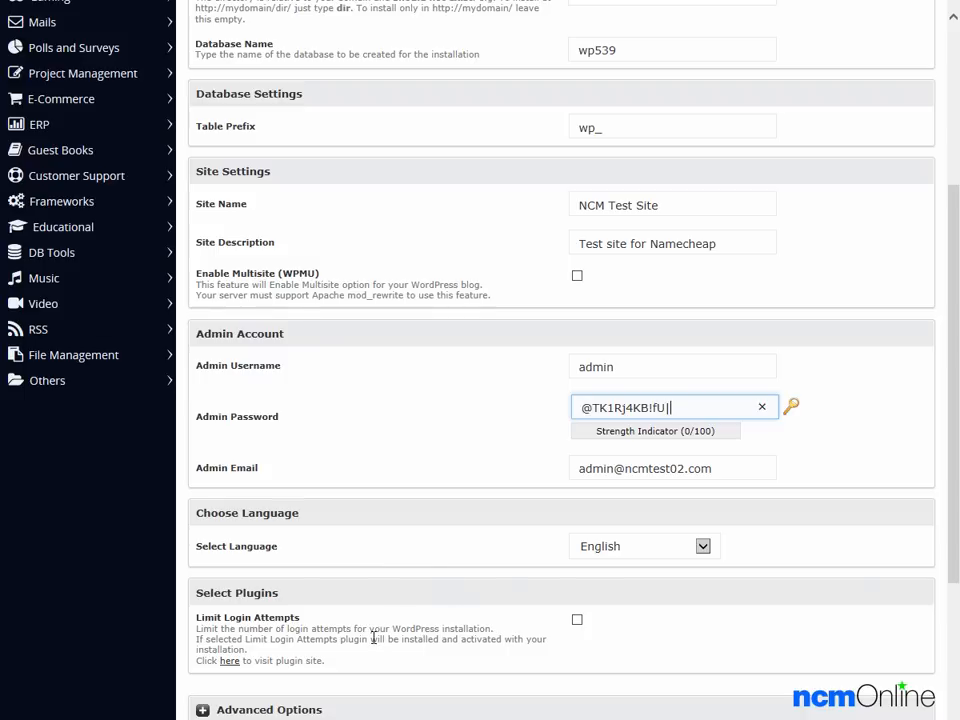
mouse_move(556, 636)
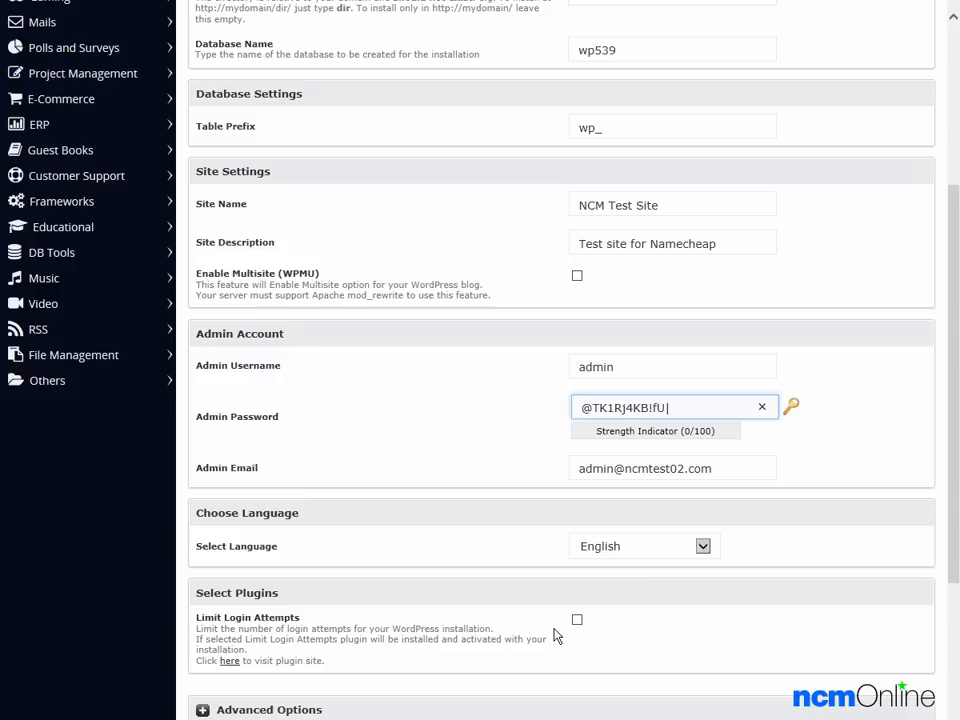
mouse_move(576, 624)
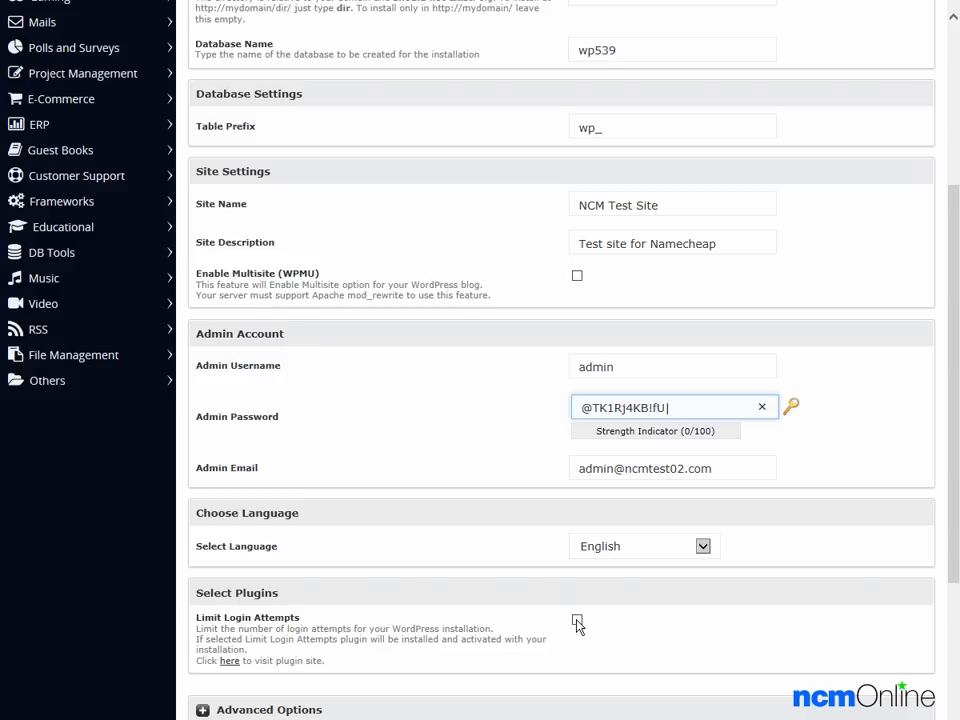
Step: Enable the Limit Login Attempts plugin for the installation
left_click(576, 620)
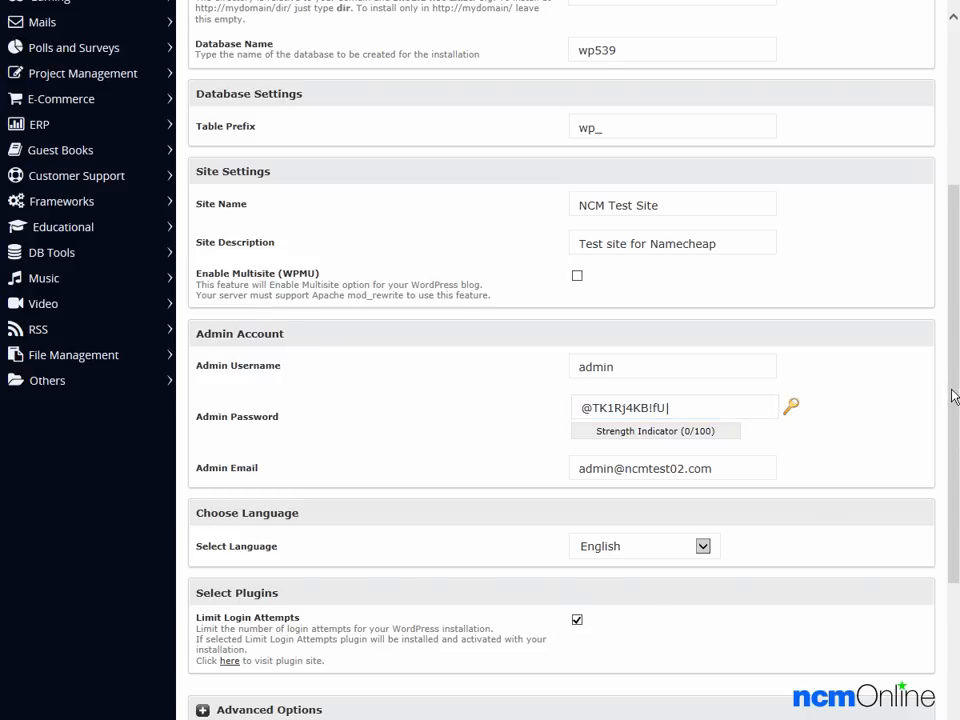
scroll("down", 3)
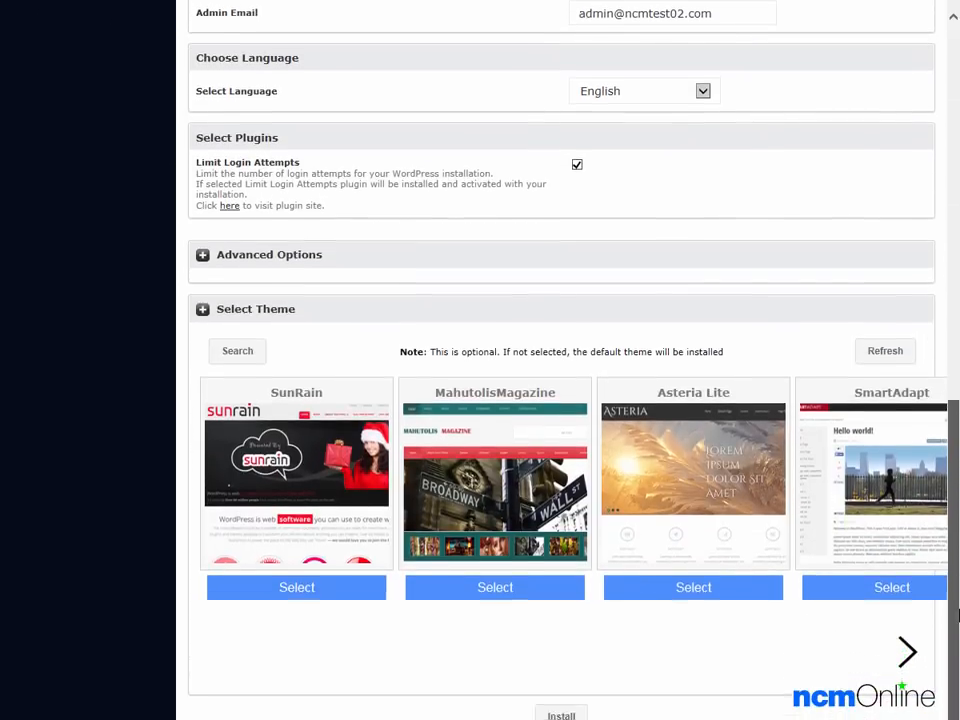
scroll("down", 3)
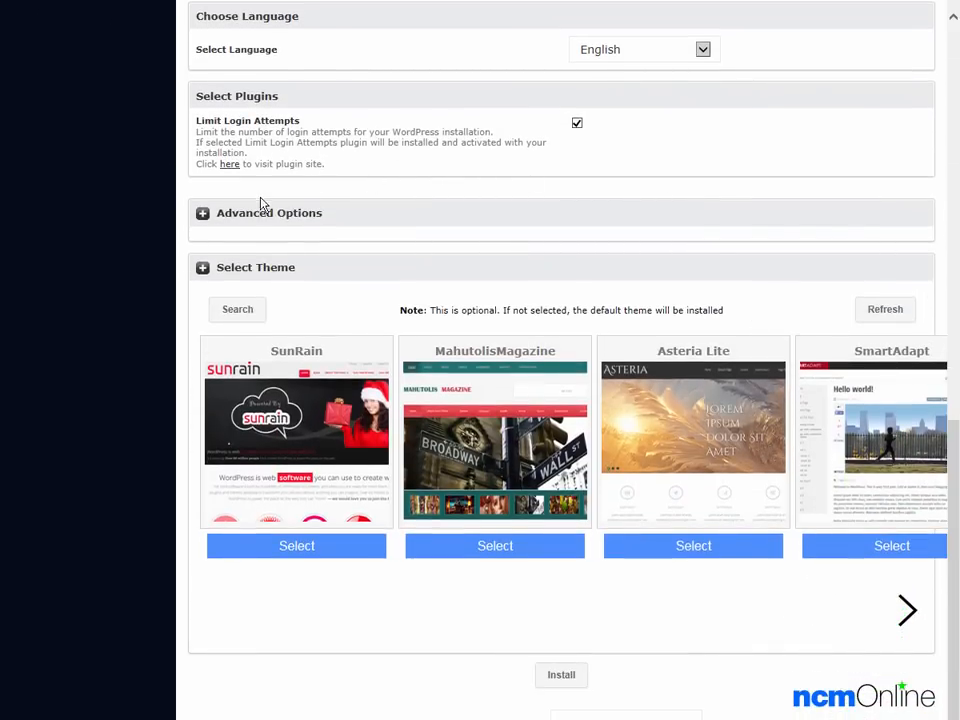
Step: In Advanced Options, keep core, plugin and theme auto-upgrades on and back up once a week with rotation 4
left_click(204, 212)
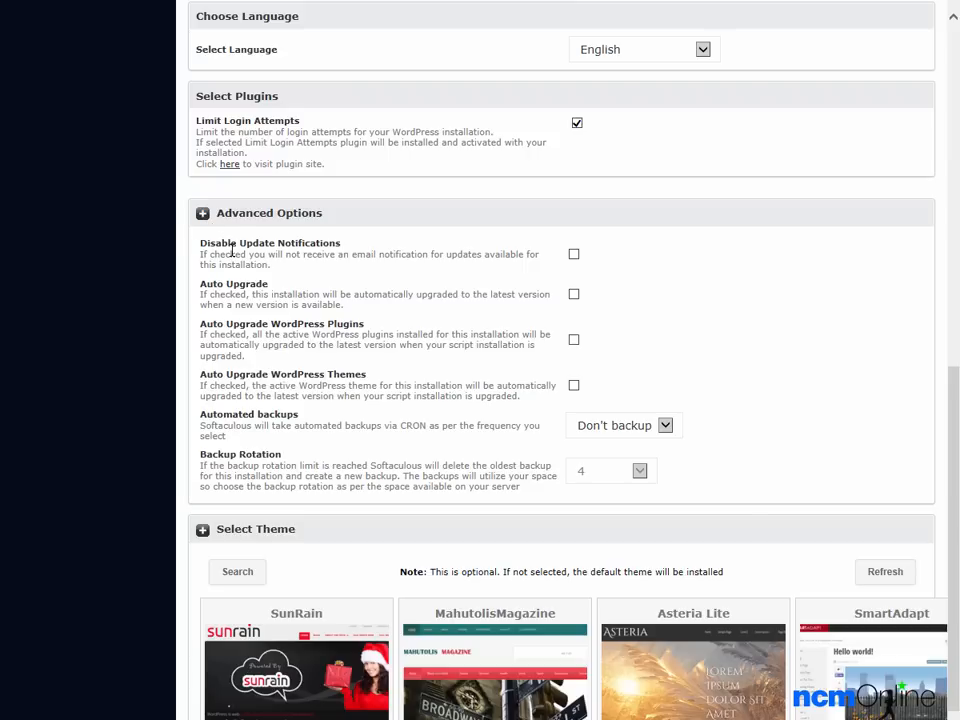
mouse_move(482, 268)
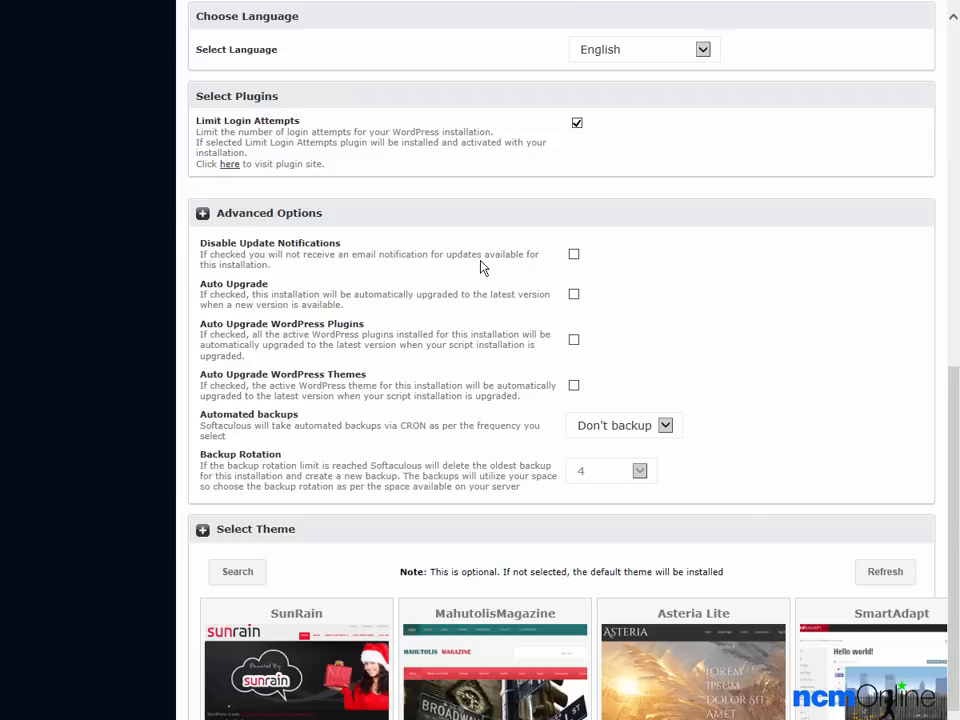
mouse_move(490, 266)
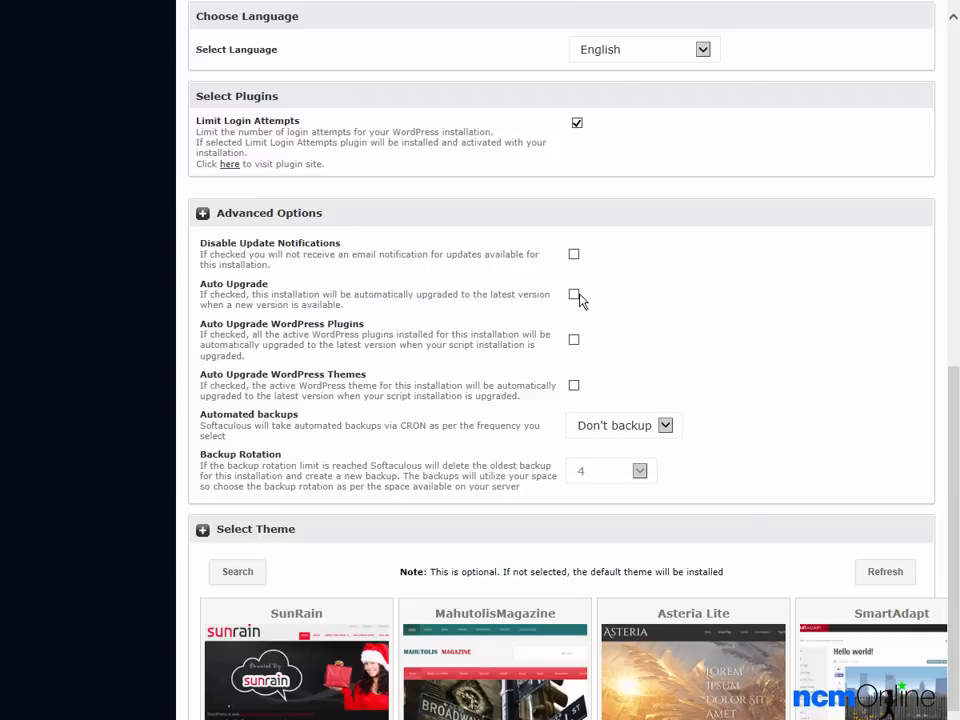
left_click(574, 294)
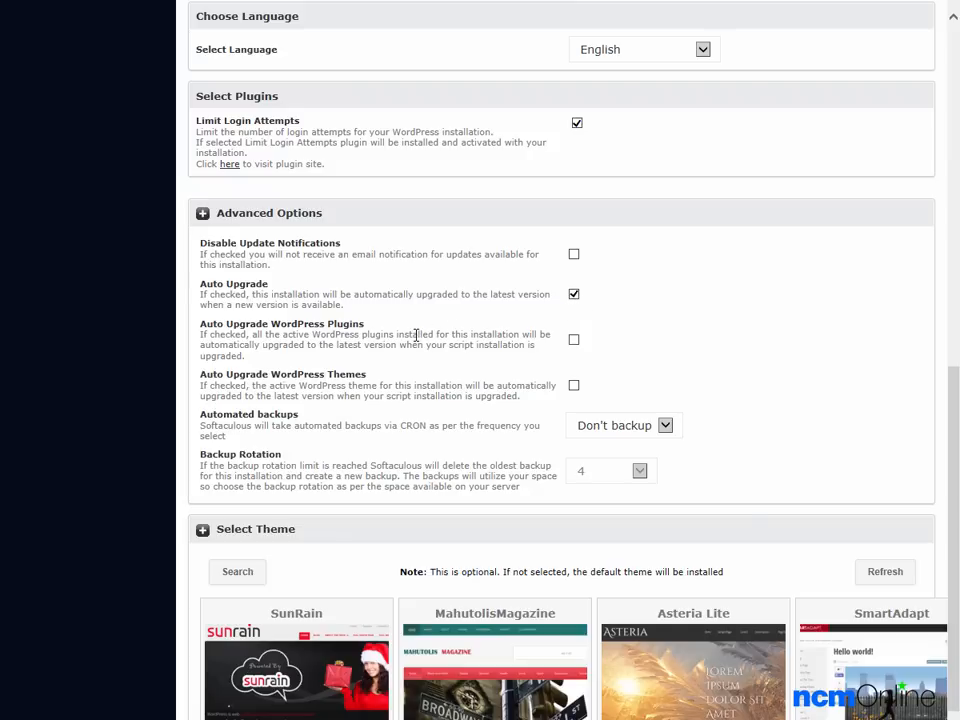
mouse_move(572, 344)
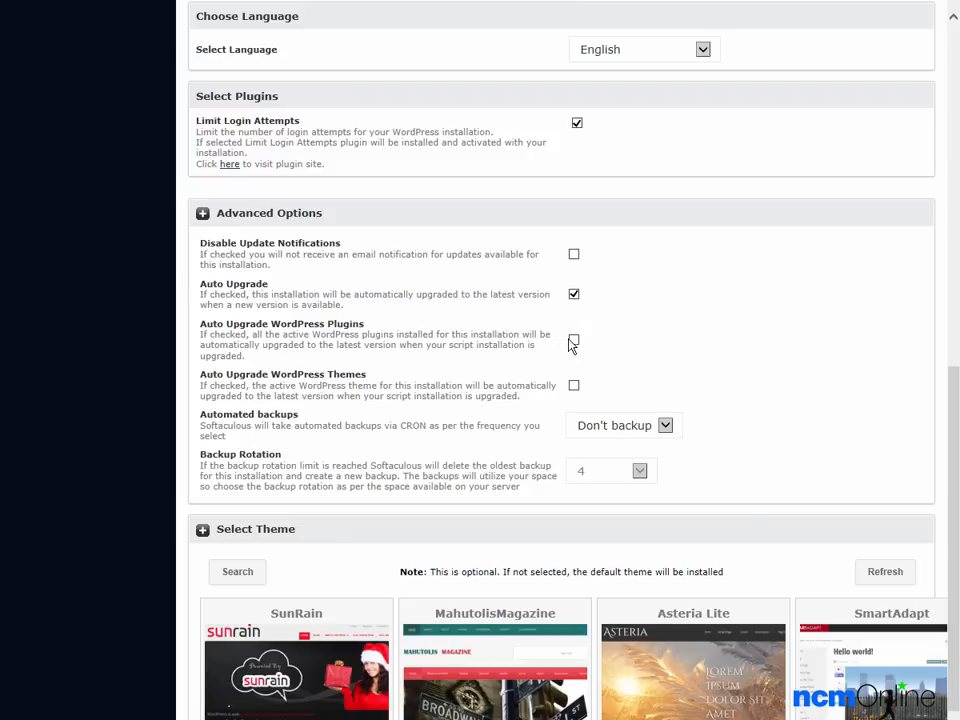
left_click(572, 340)
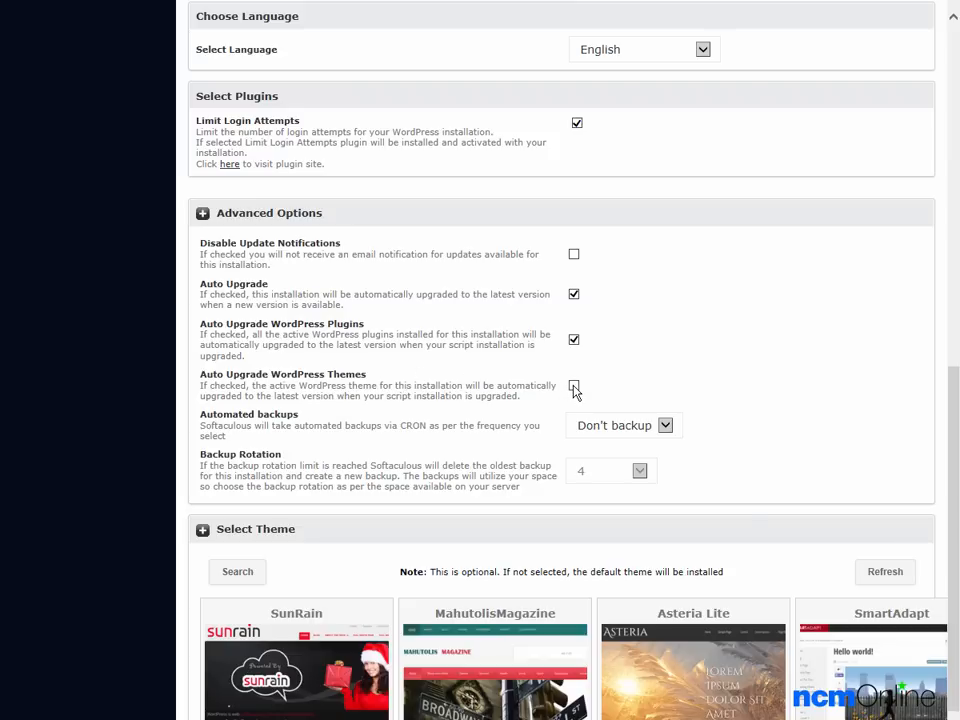
left_click(574, 386)
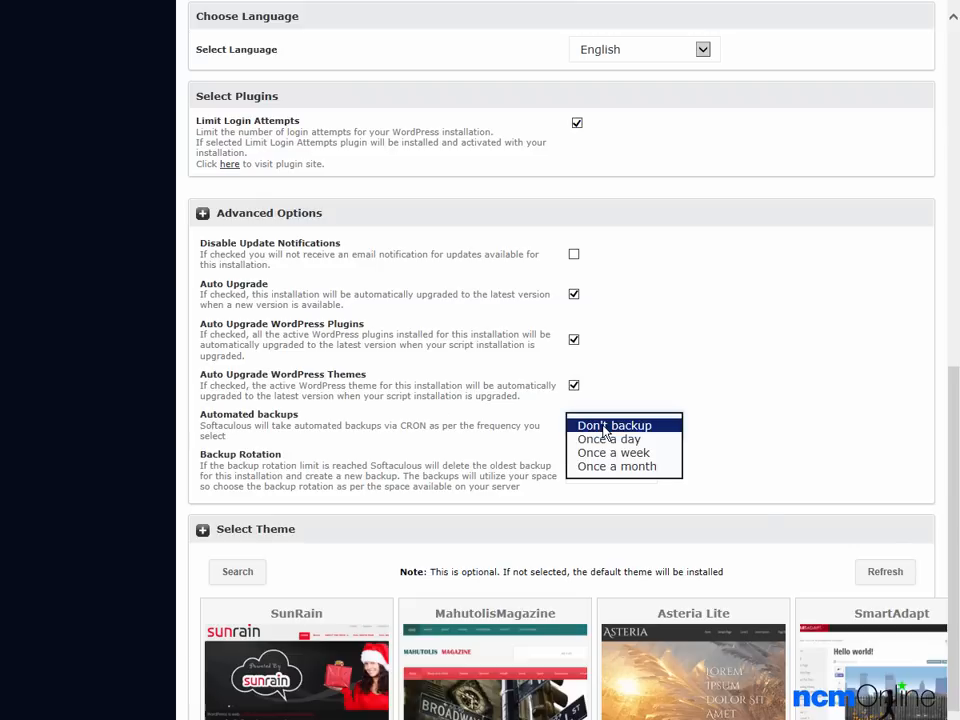
left_click(612, 452)
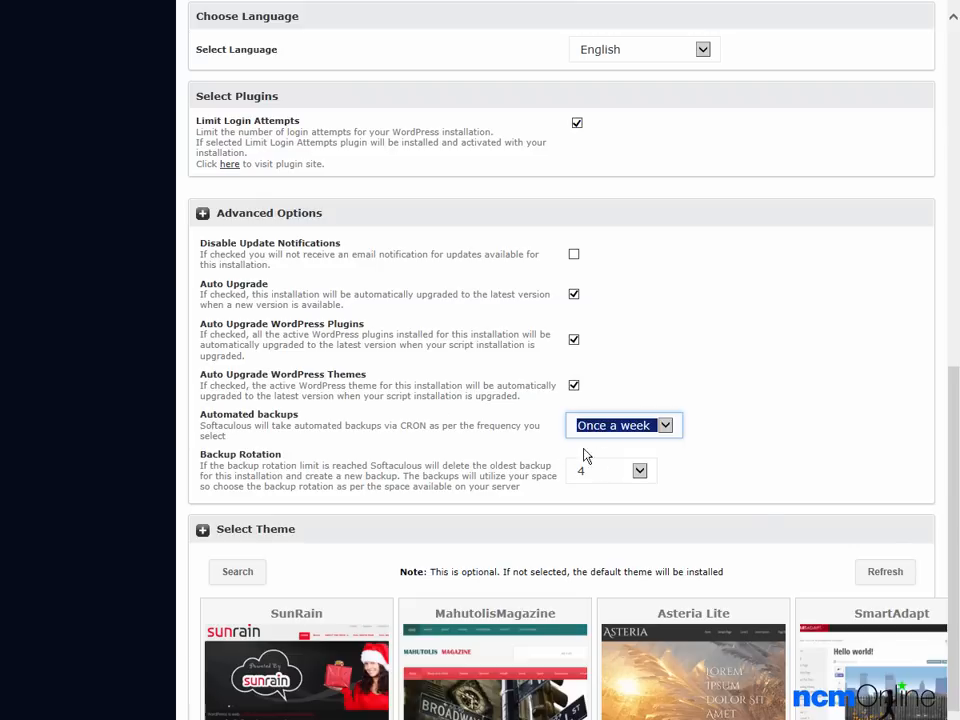
mouse_move(444, 464)
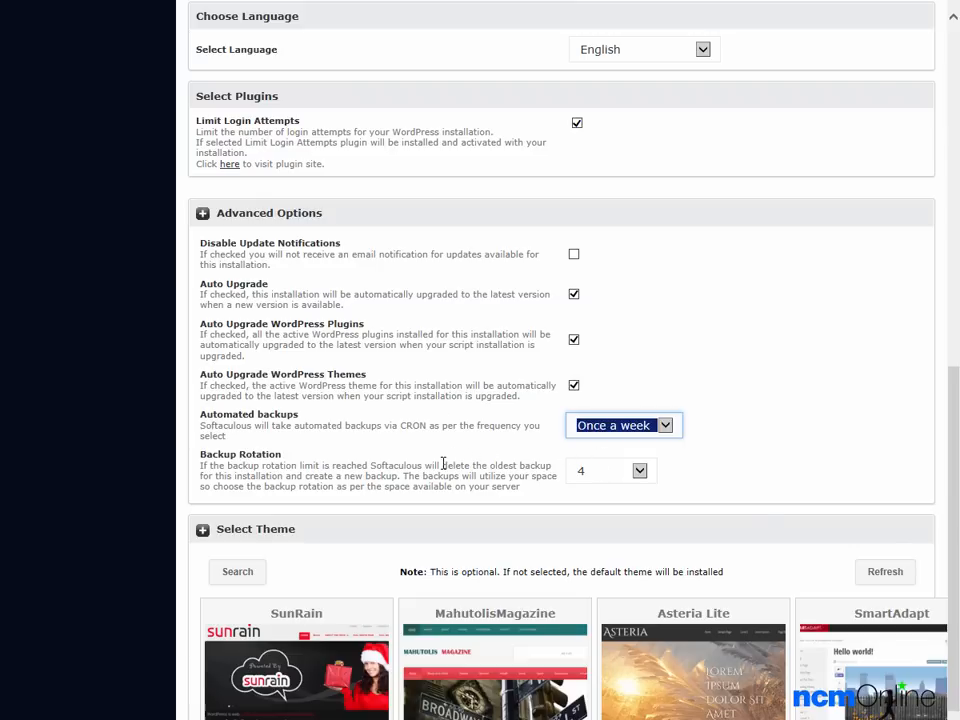
mouse_move(568, 476)
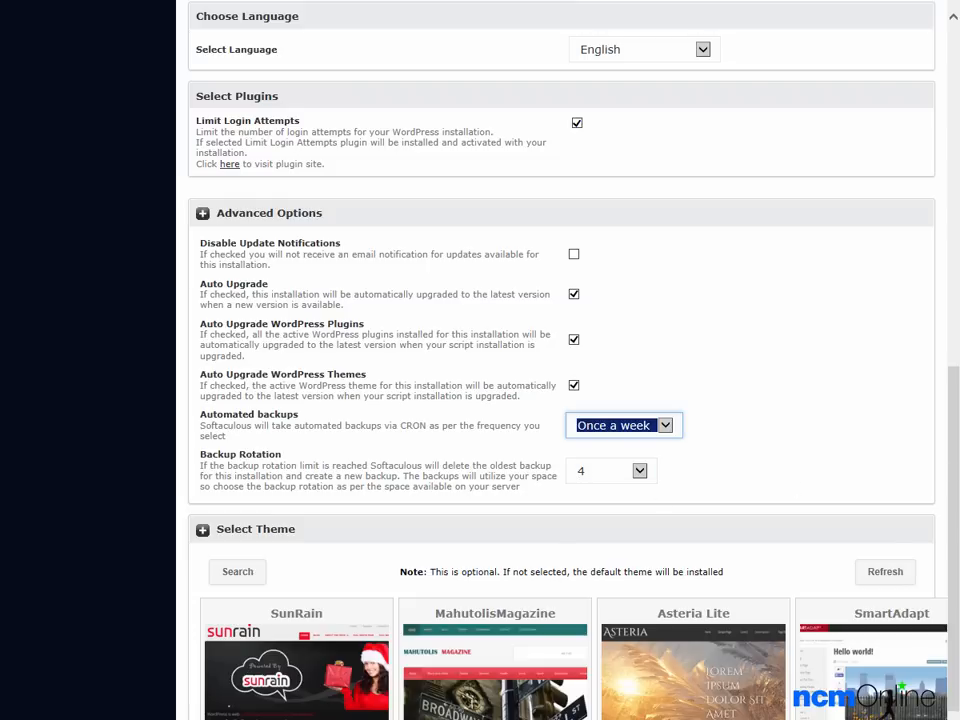
scroll("down", 3)
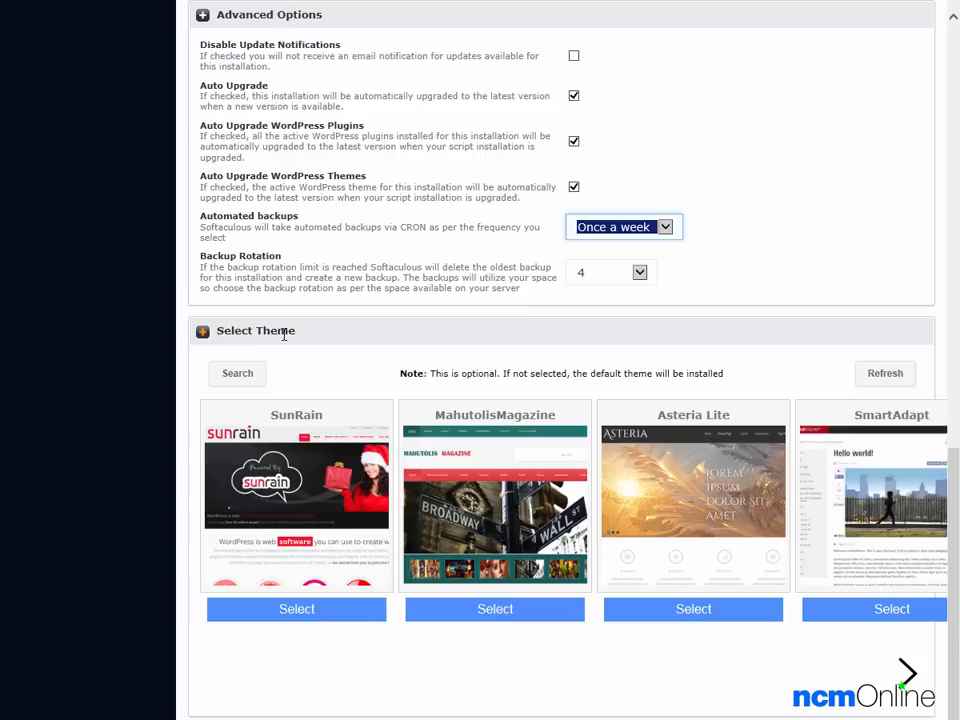
mouse_move(620, 480)
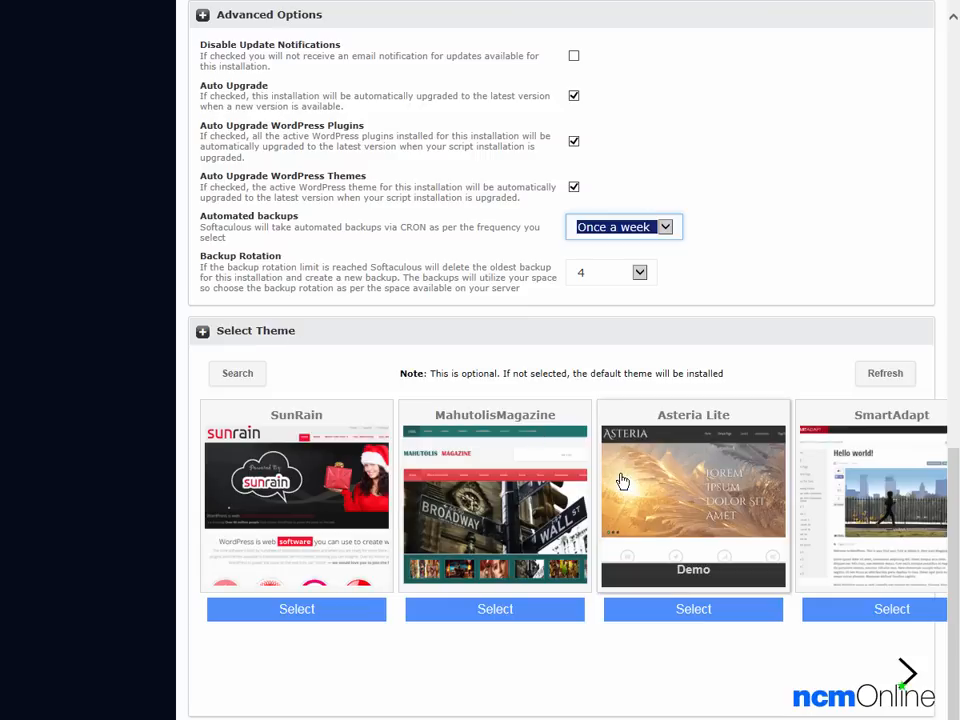
mouse_move(622, 480)
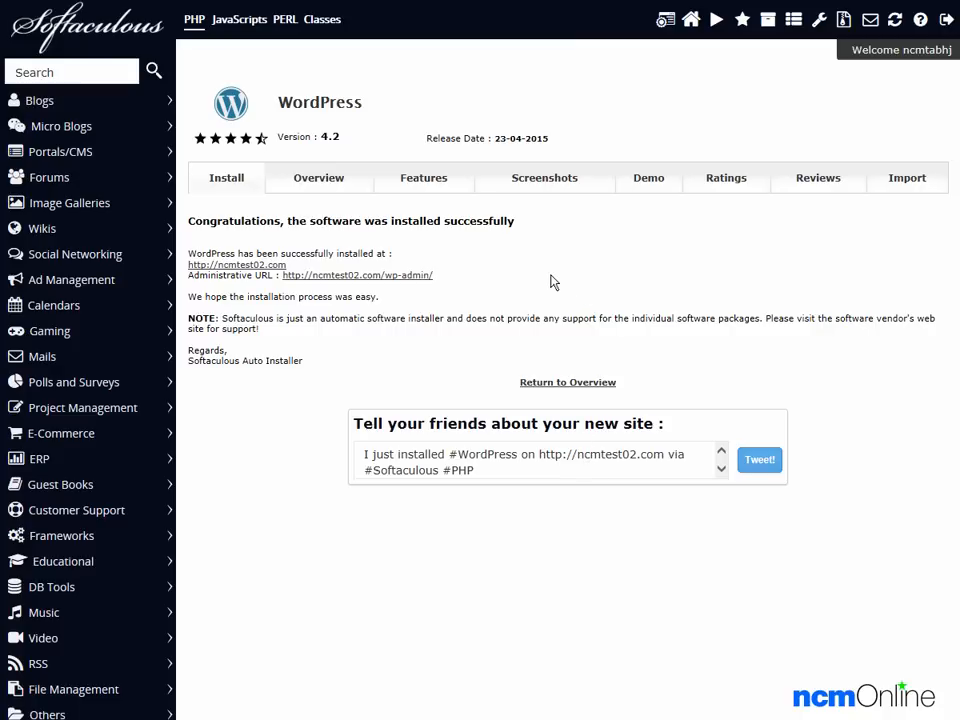
mouse_move(350, 280)
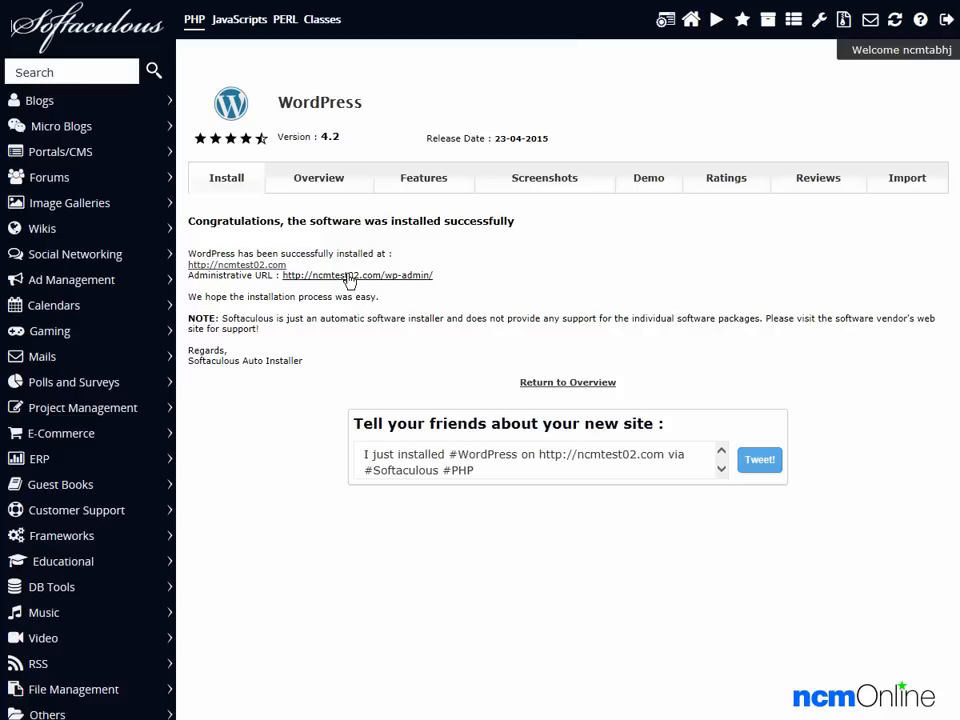
Step: Go to the new site's wp-admin login page from the success page
left_click(356, 276)
type("a")
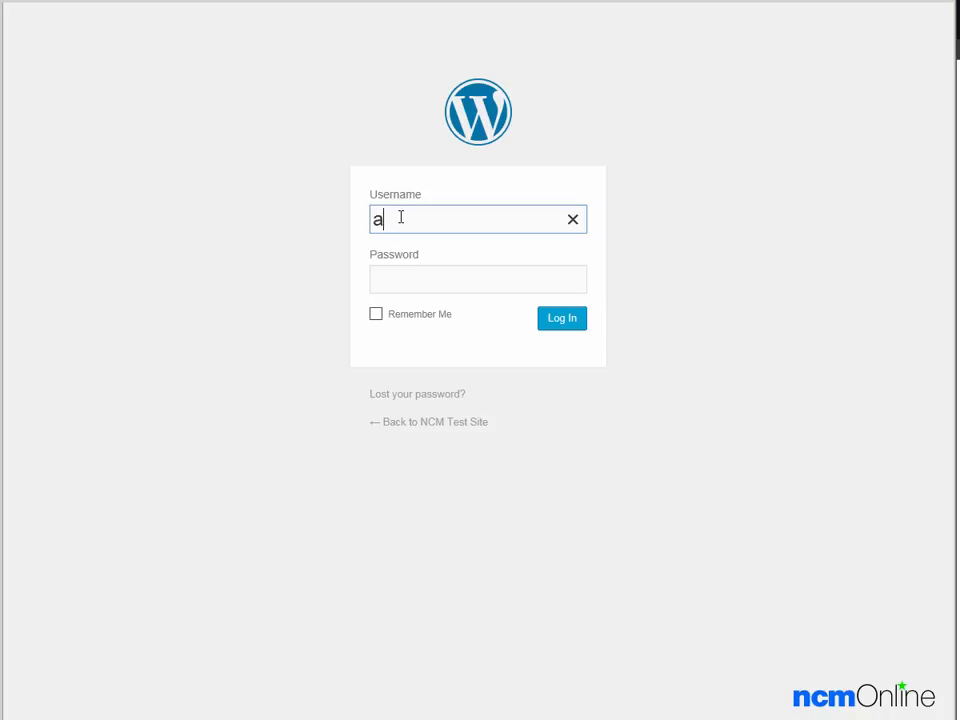
Step: Log in to WordPress as 'admin' with the saved password pasted in
type("dmin")
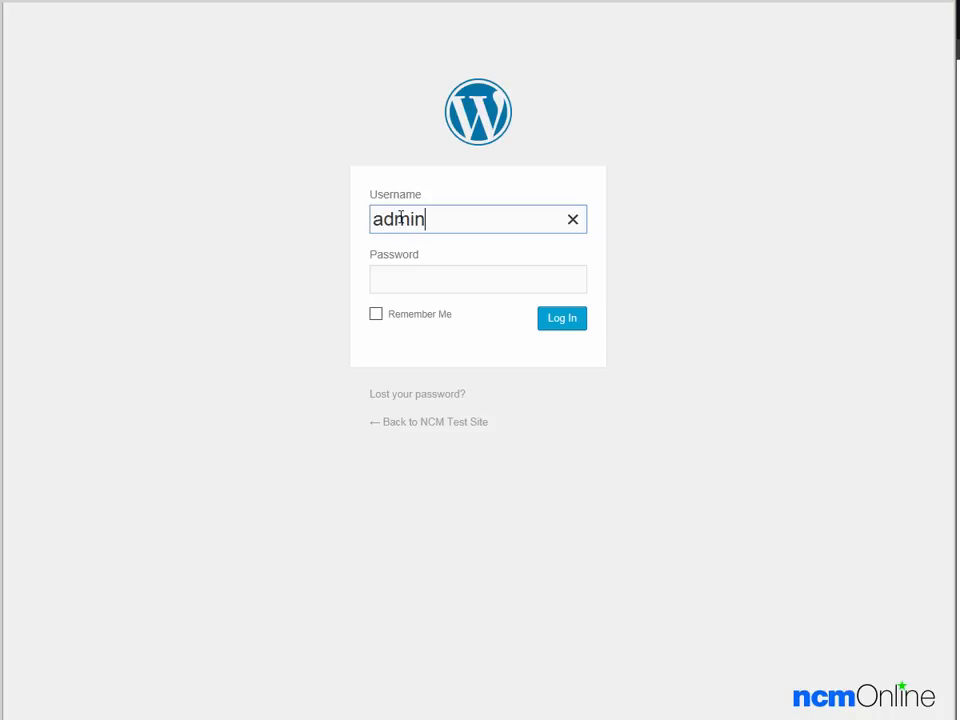
right_click(478, 280)
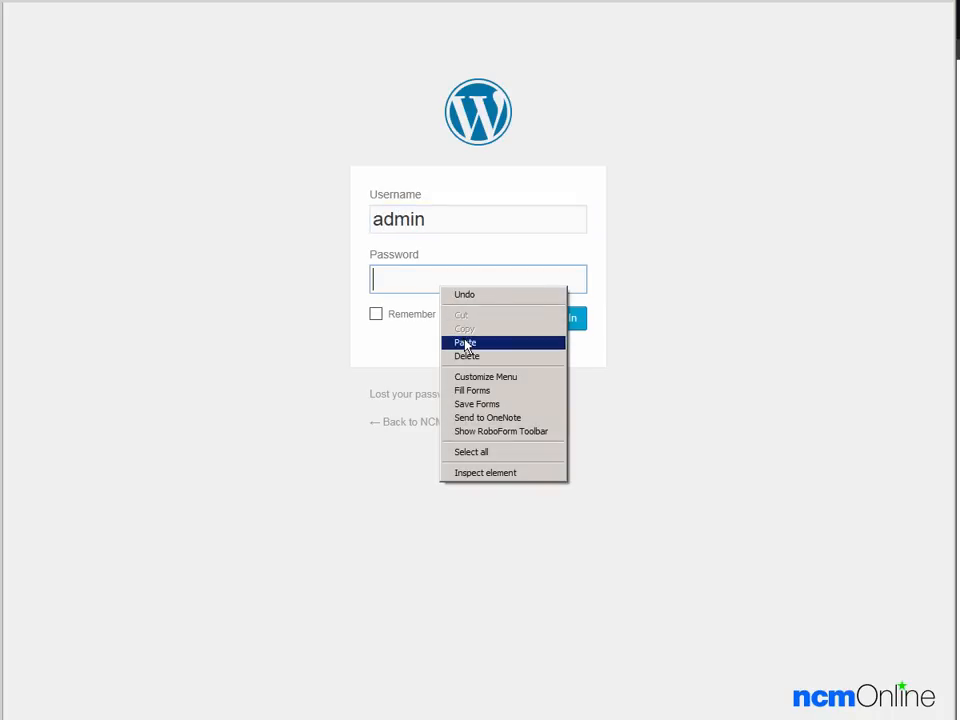
left_click(464, 342)
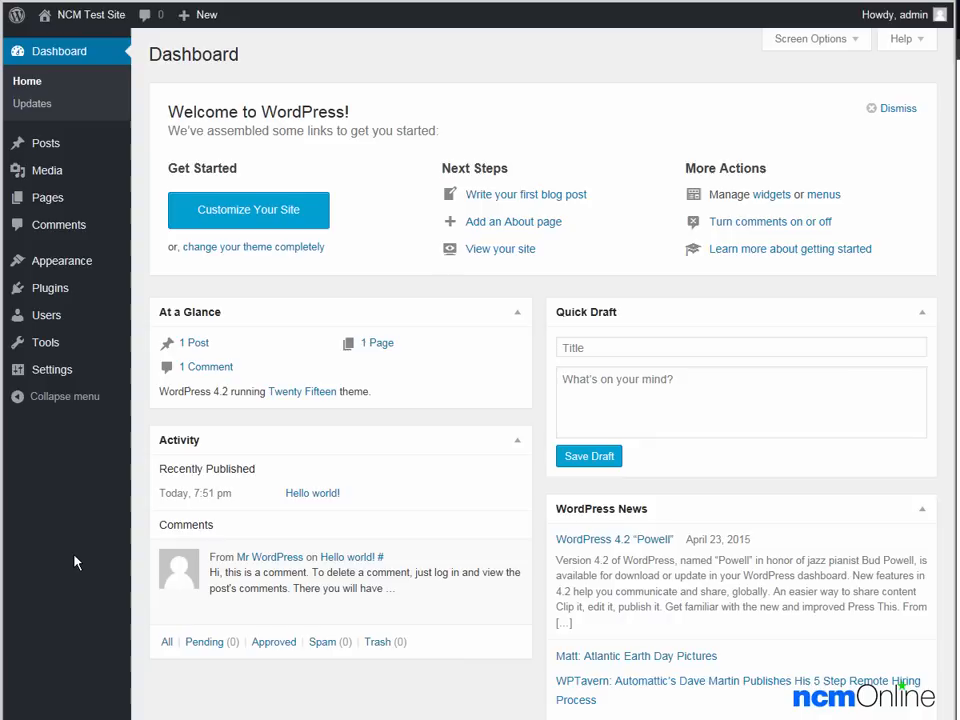
mouse_move(80, 508)
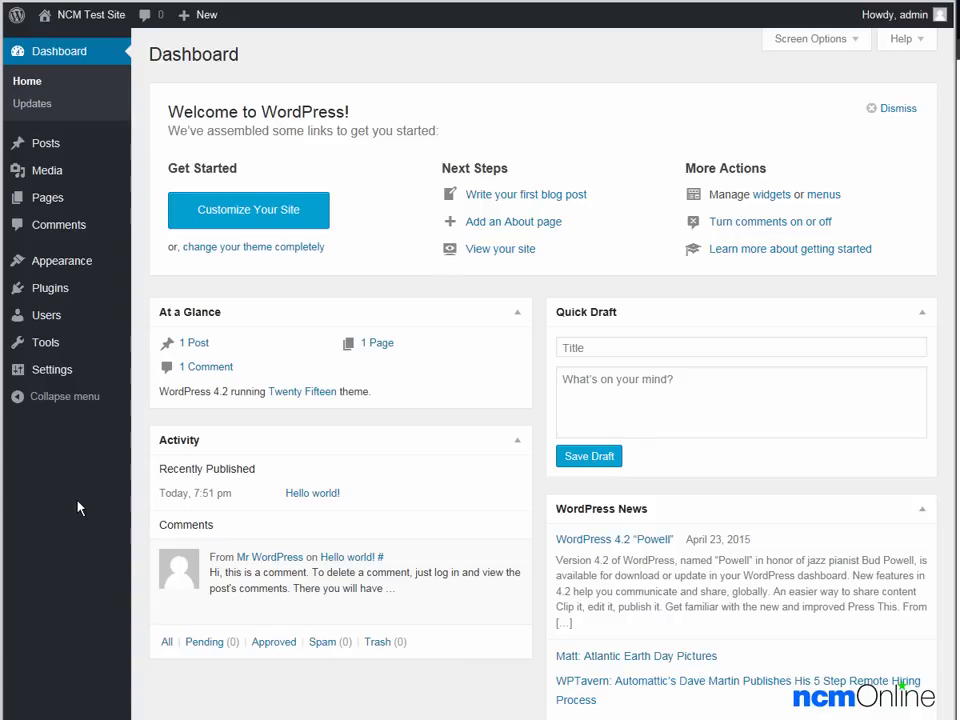
mouse_move(212, 86)
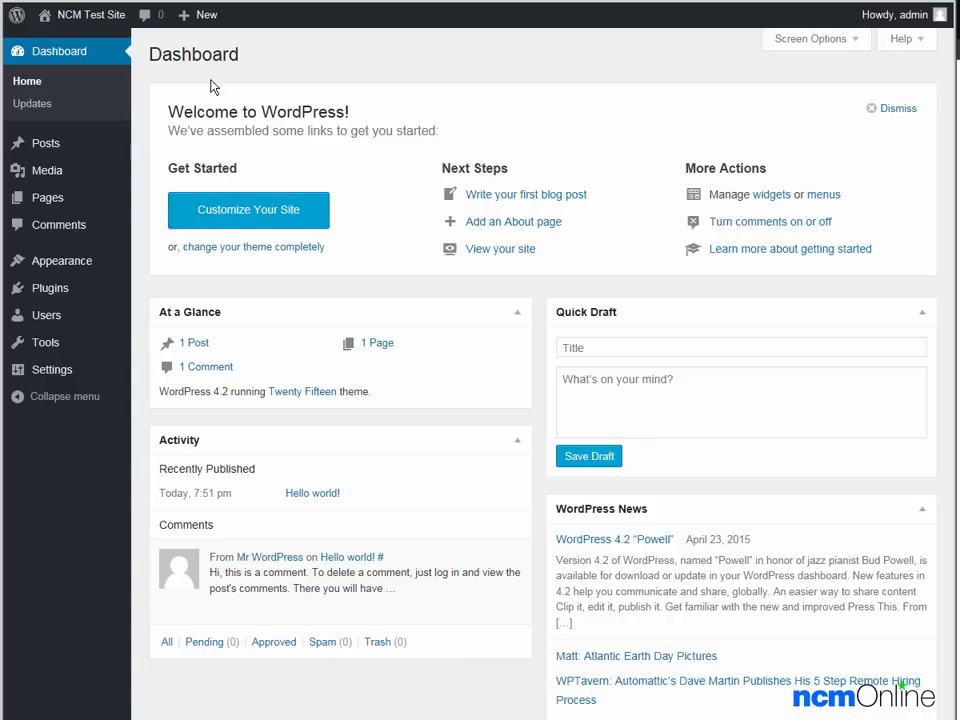
Step: Create a blank new post via + New, then visit the public NCM Test Site
left_click(206, 14)
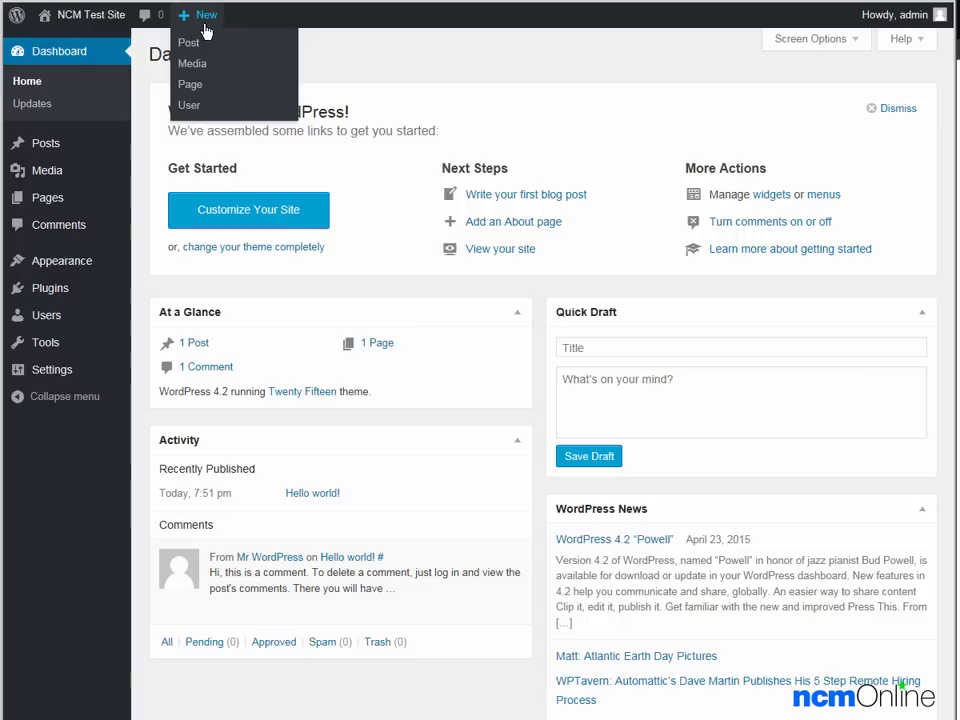
mouse_move(188, 42)
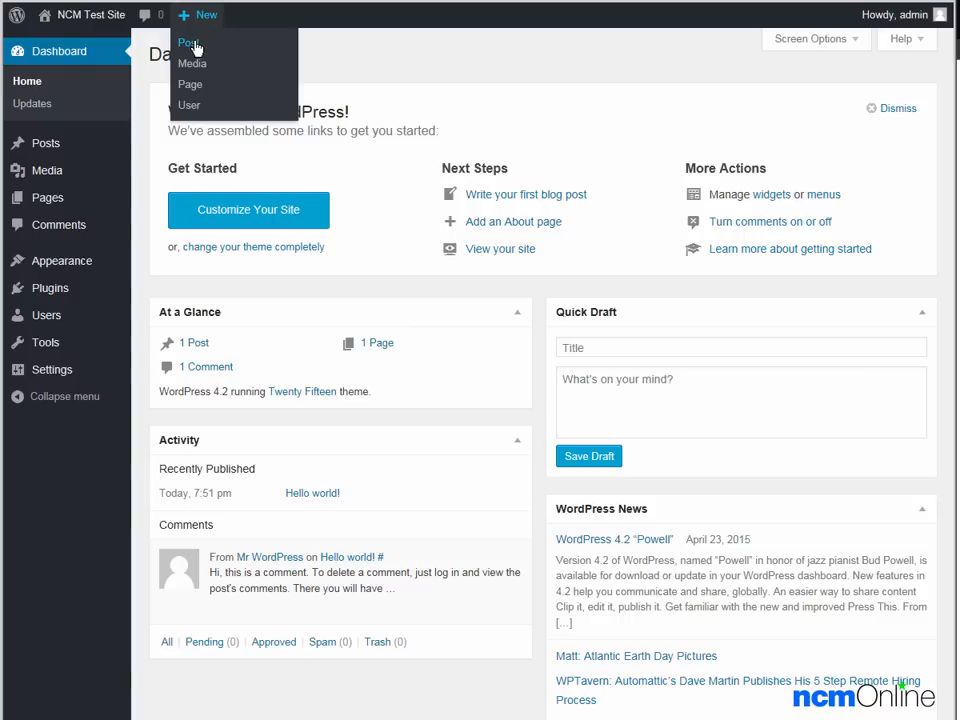
left_click(188, 42)
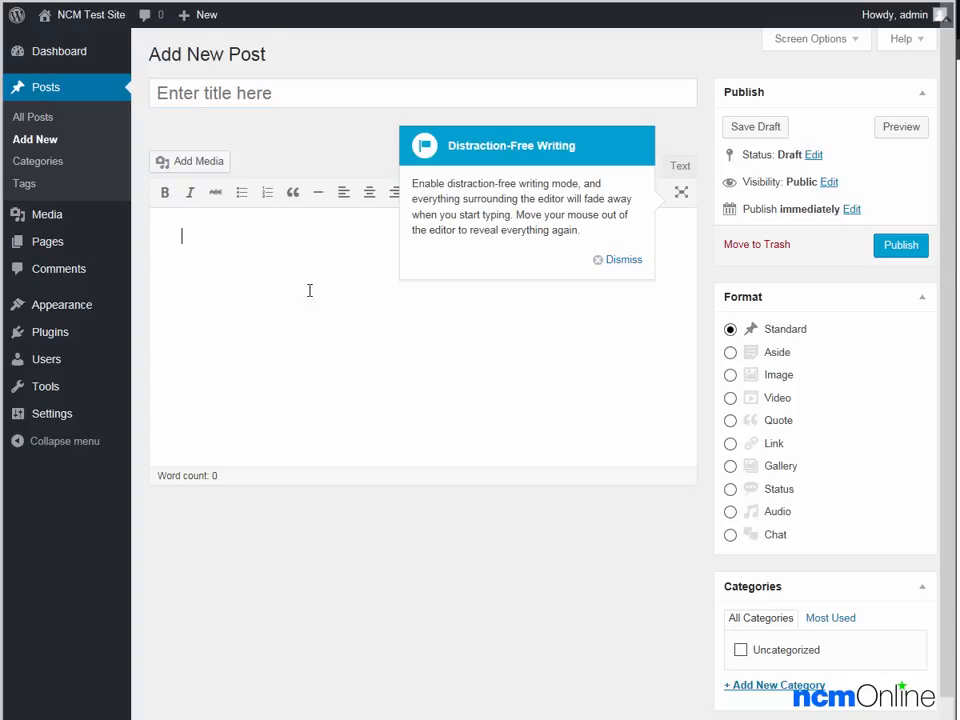
mouse_move(900, 244)
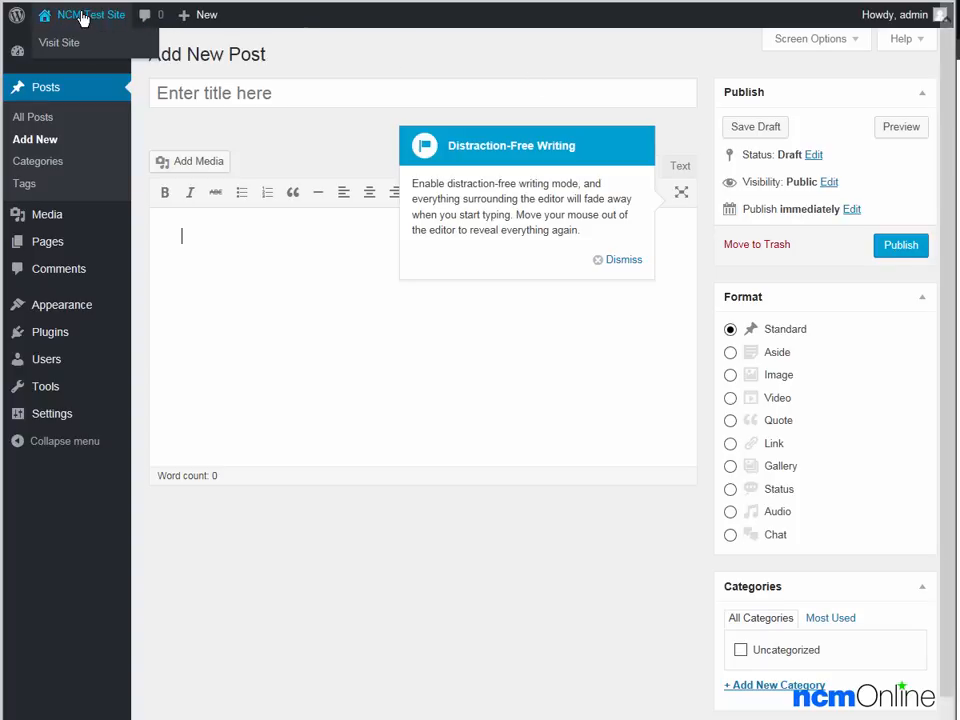
mouse_move(60, 42)
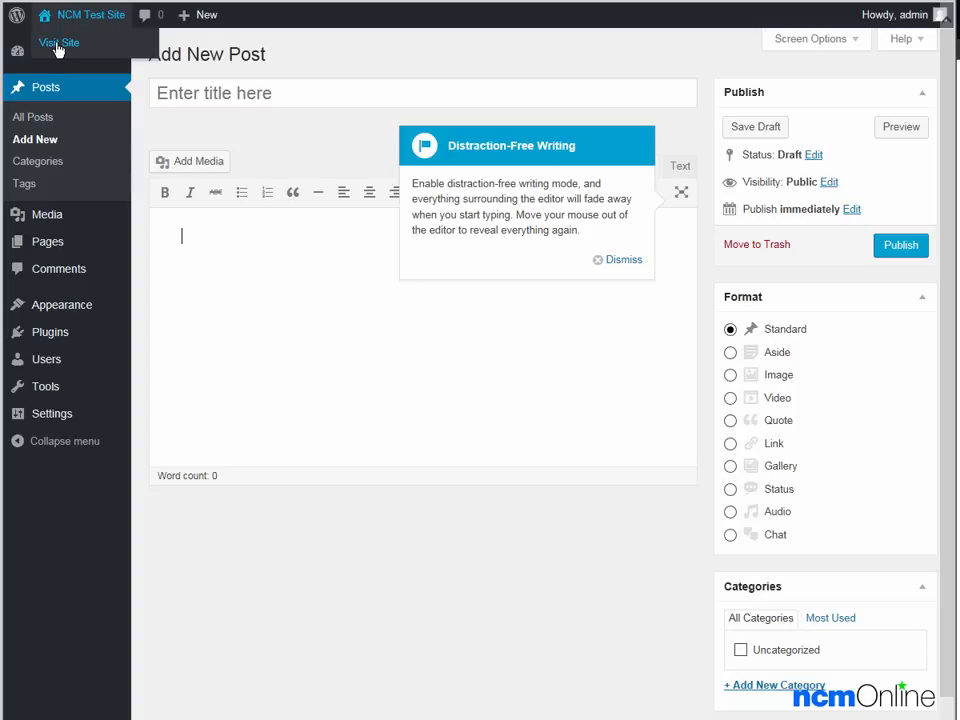
left_click(58, 42)
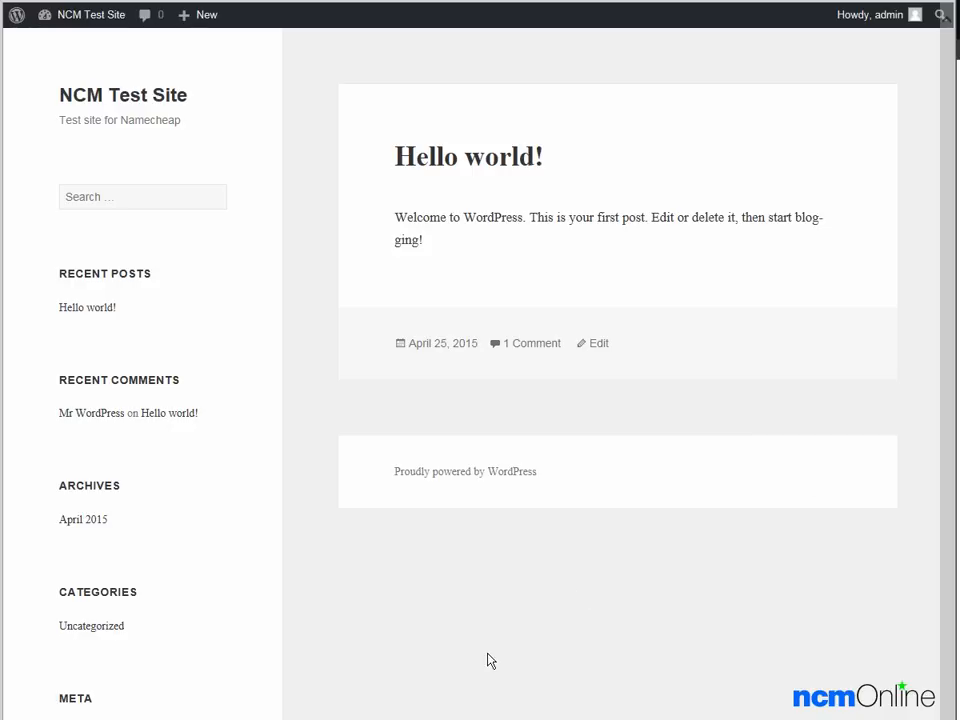
mouse_move(352, 292)
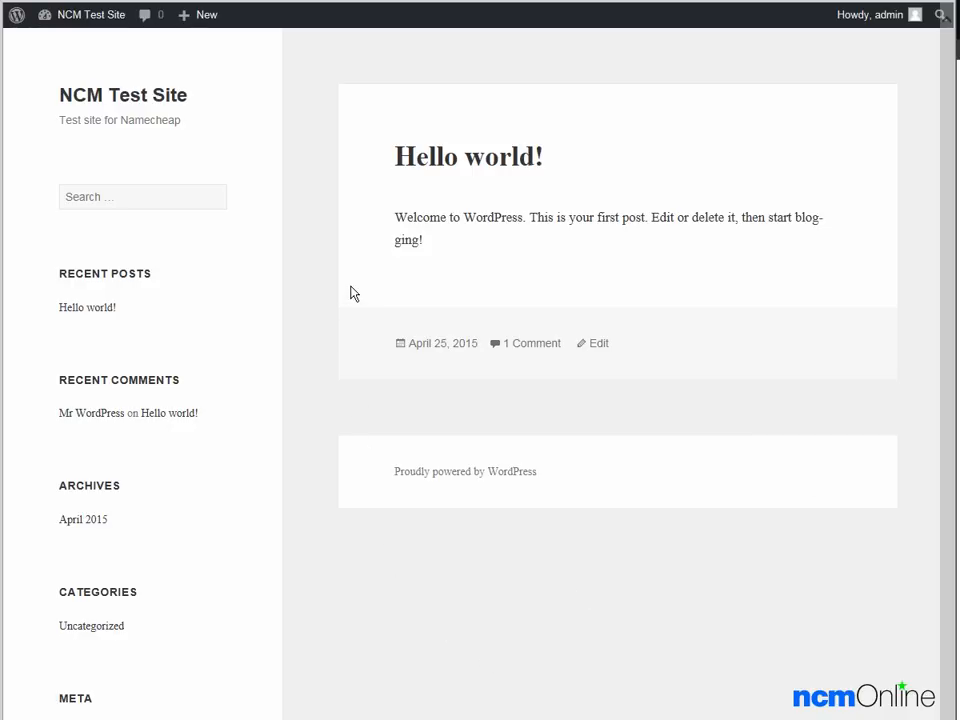
mouse_move(564, 176)
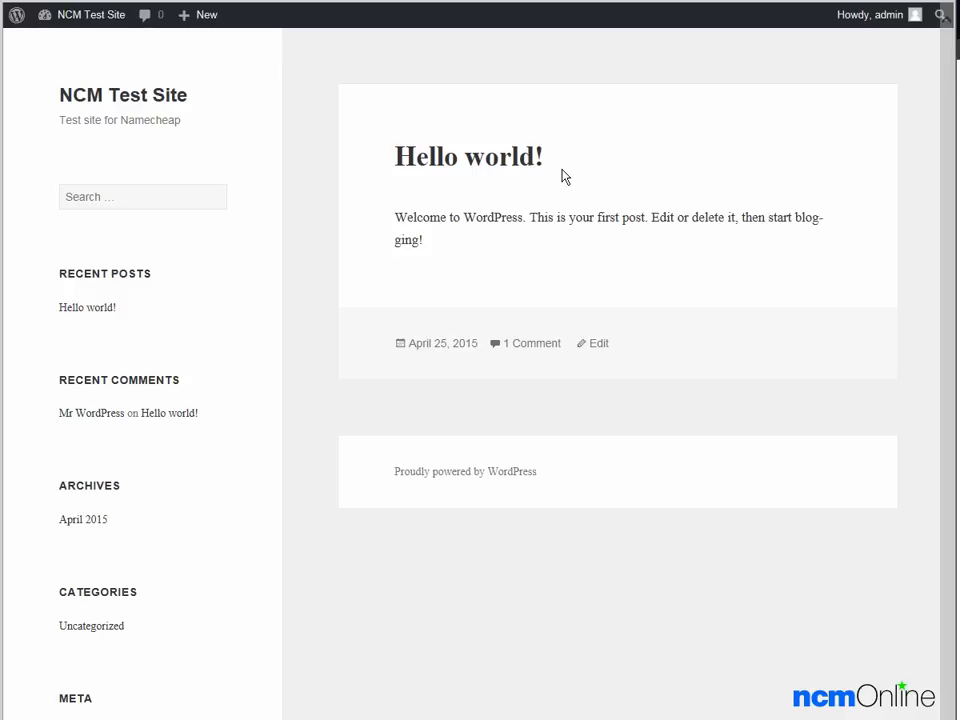
mouse_move(548, 276)
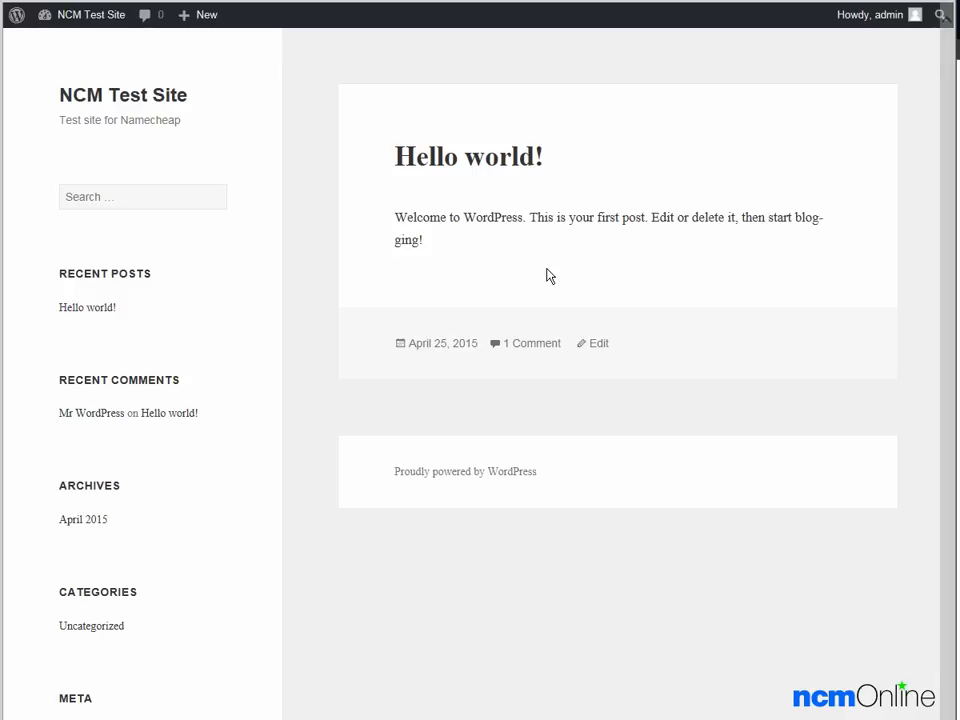
mouse_move(664, 644)
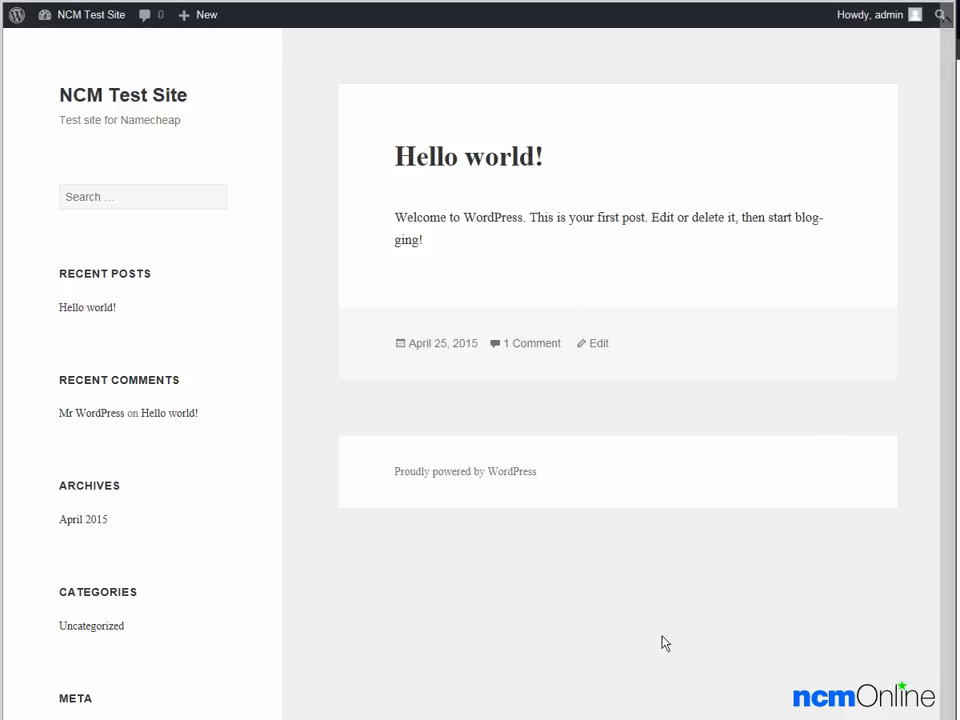
mouse_move(630, 660)
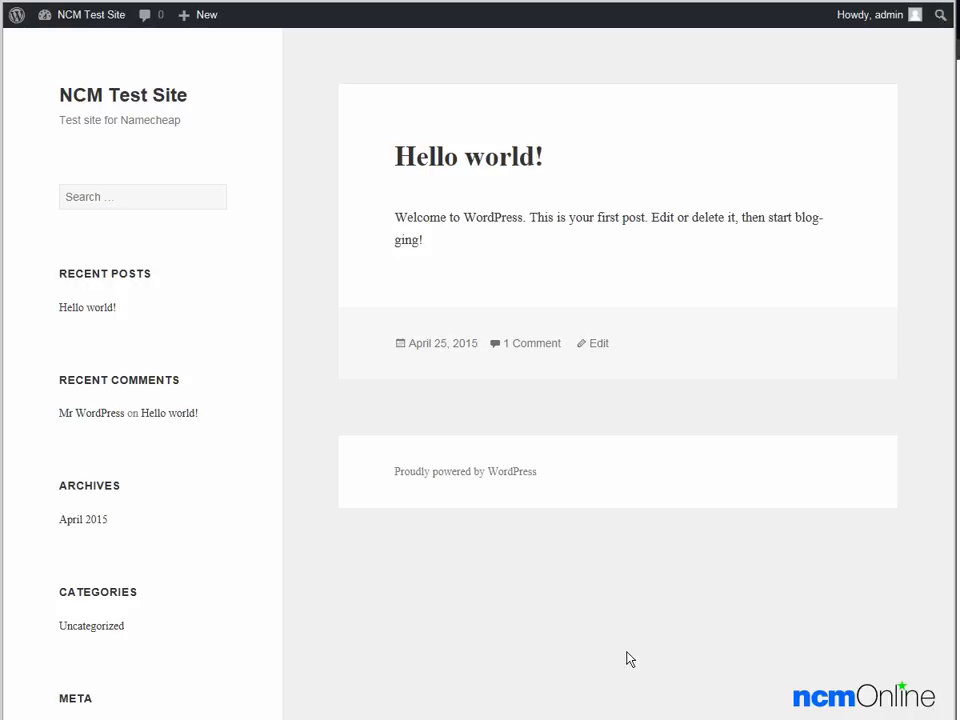
mouse_move(630, 650)
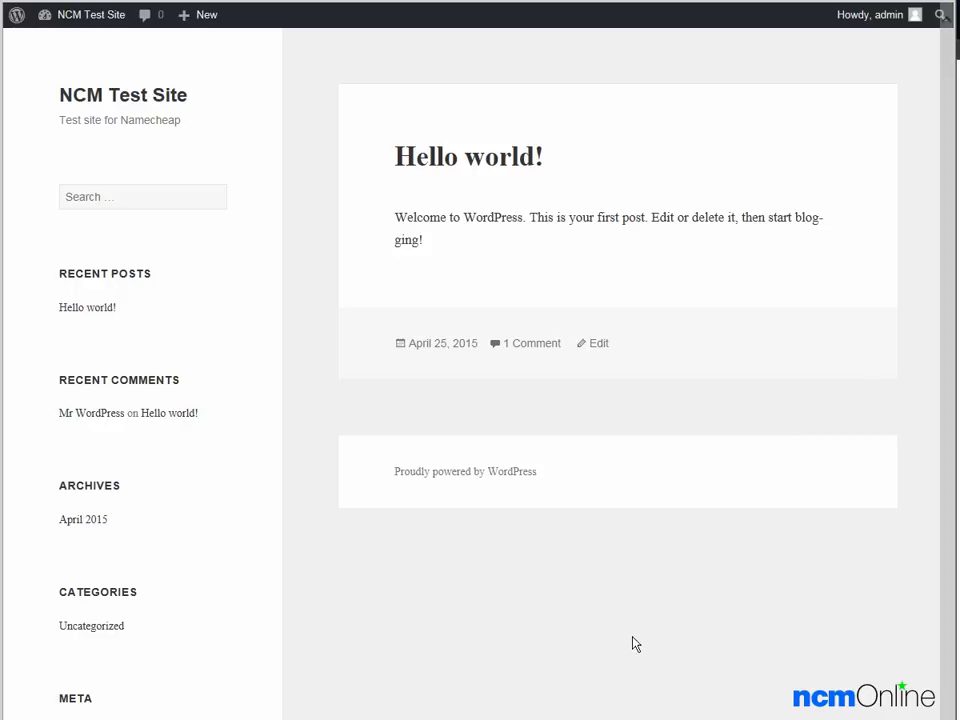
mouse_move(626, 638)
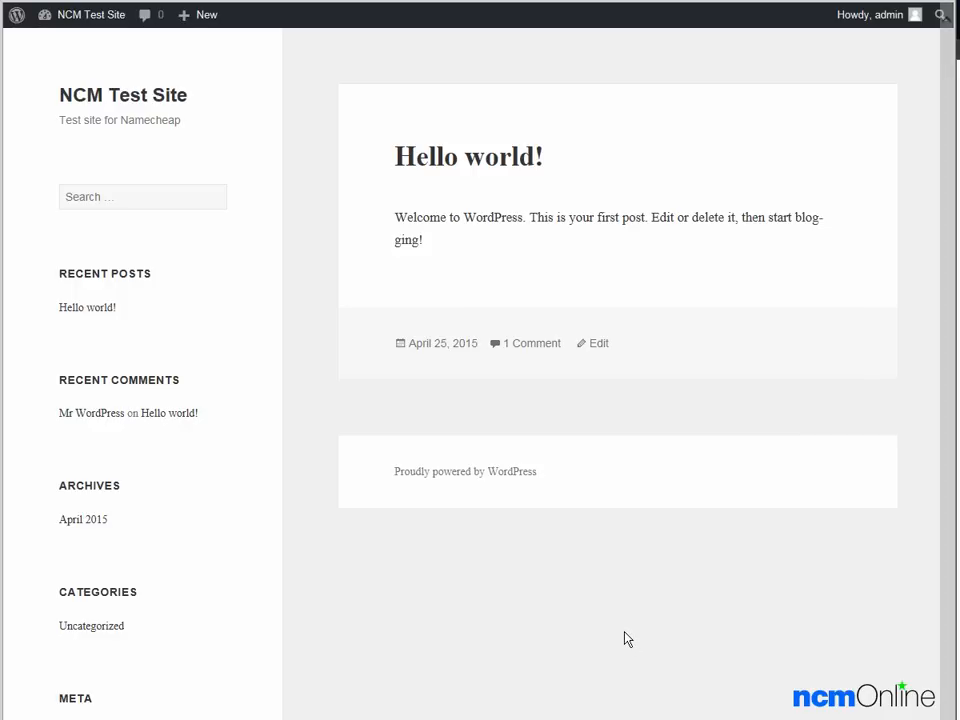